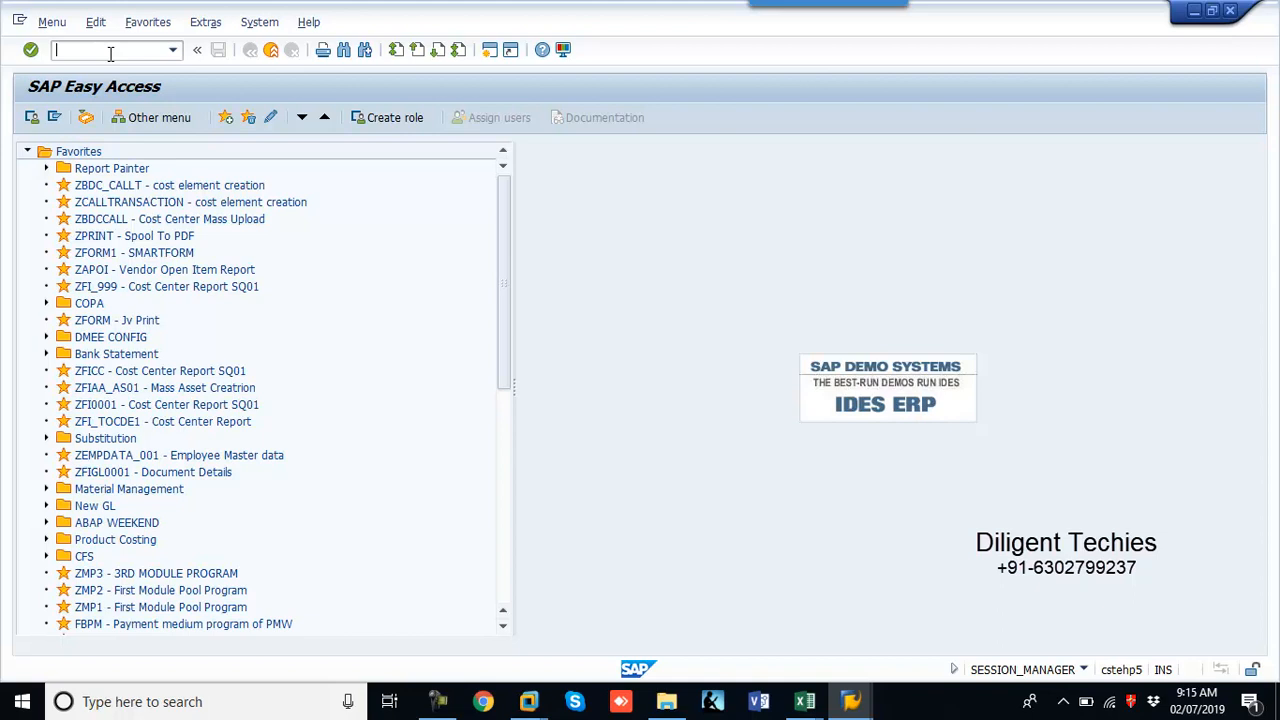
# - Start transaction SE37 and bring up the Function Module menu's test options
pyautogui.write('se')
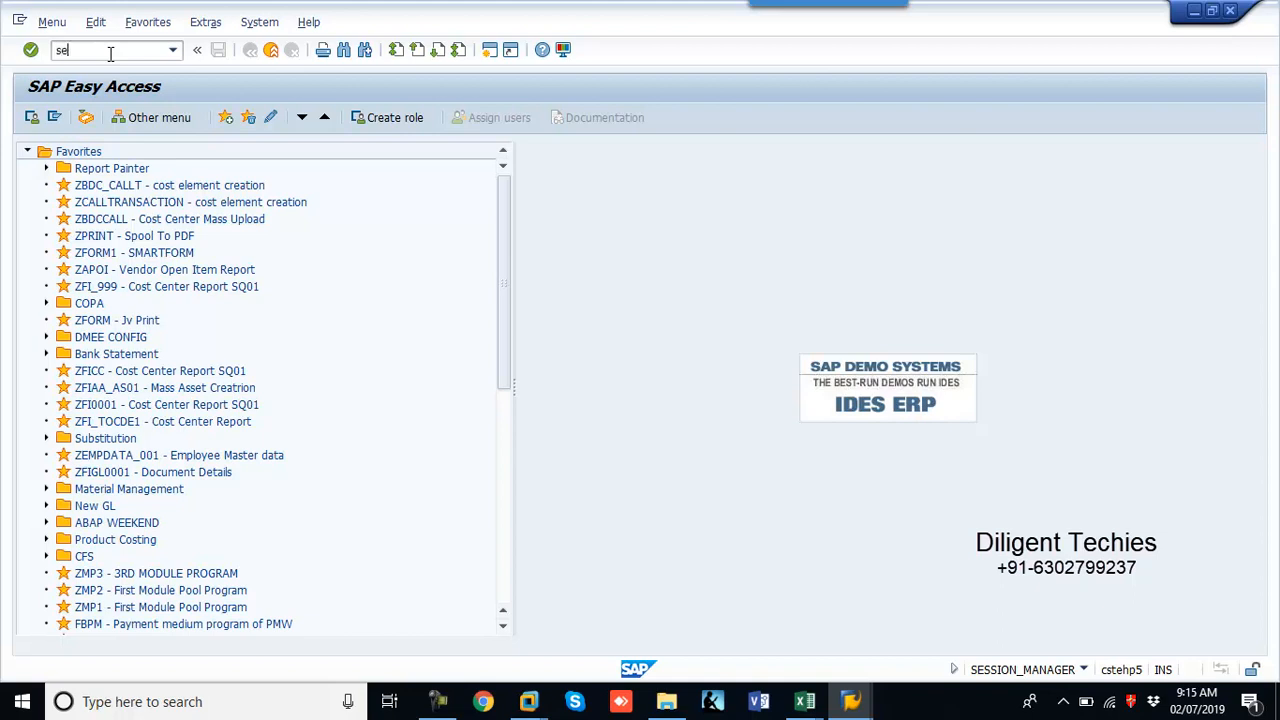
pyautogui.press('Enter')
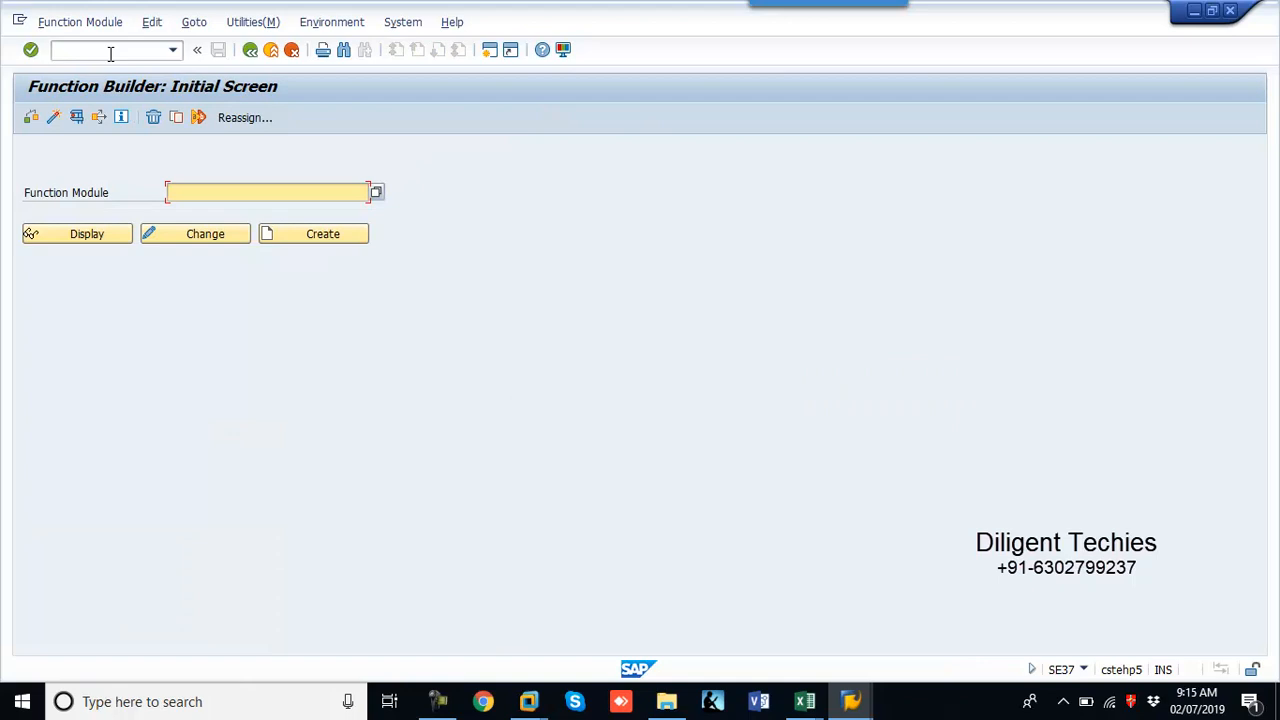
pyautogui.click(80, 22)
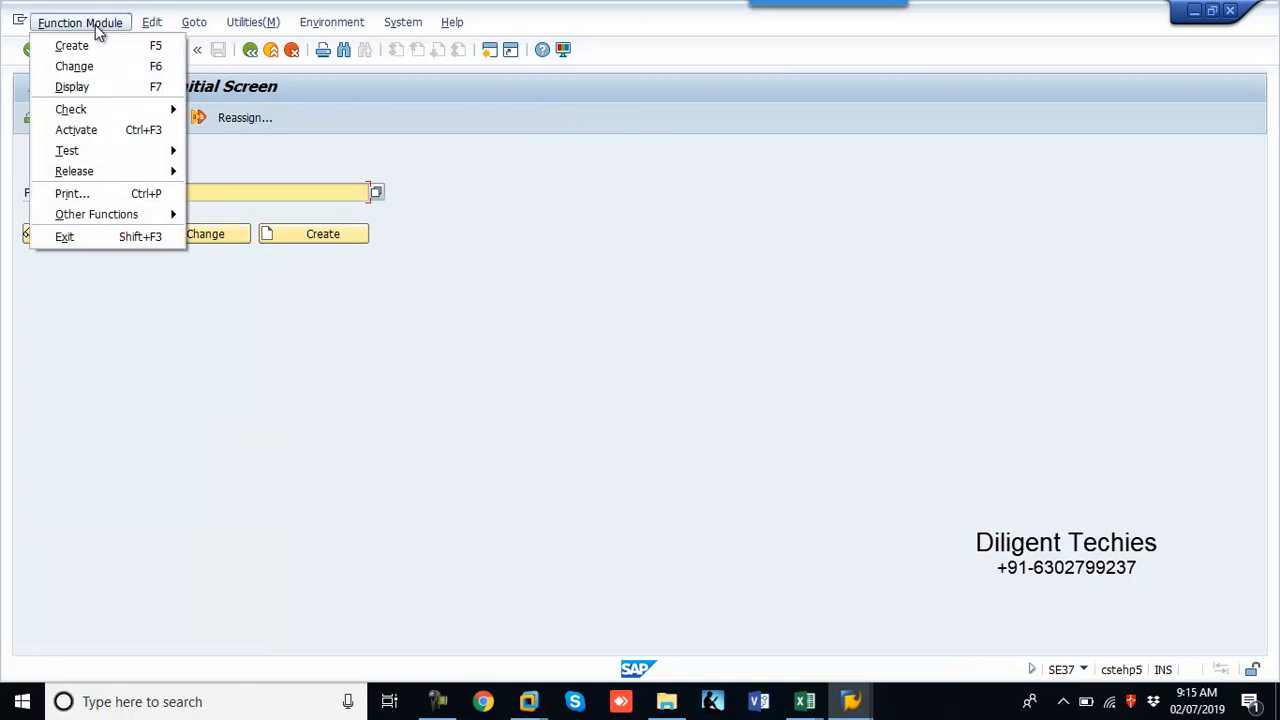
pyautogui.moveTo(76, 129)
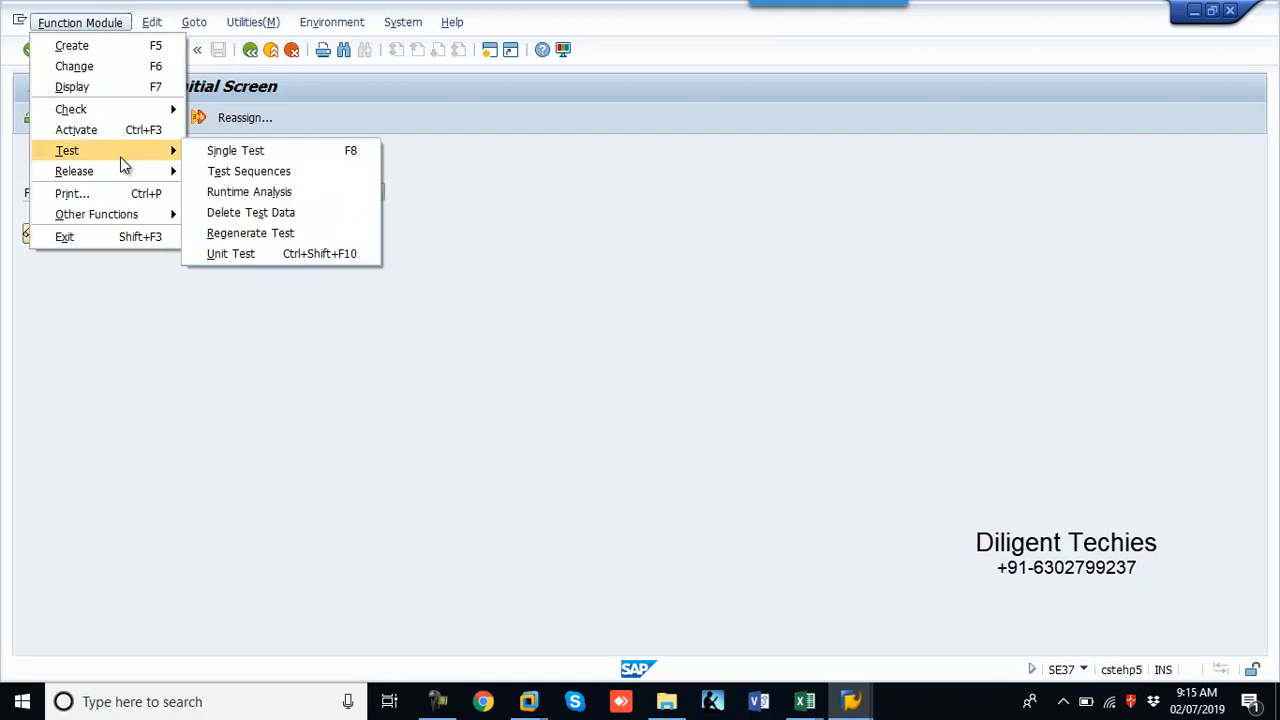
# - Run a test sequence of BAPI_COSTCENTER_CREATEMULTIPLE then BAPI_TRANSACTION_COMMIT, acknowledging the compatibility message
pyautogui.click(248, 171)
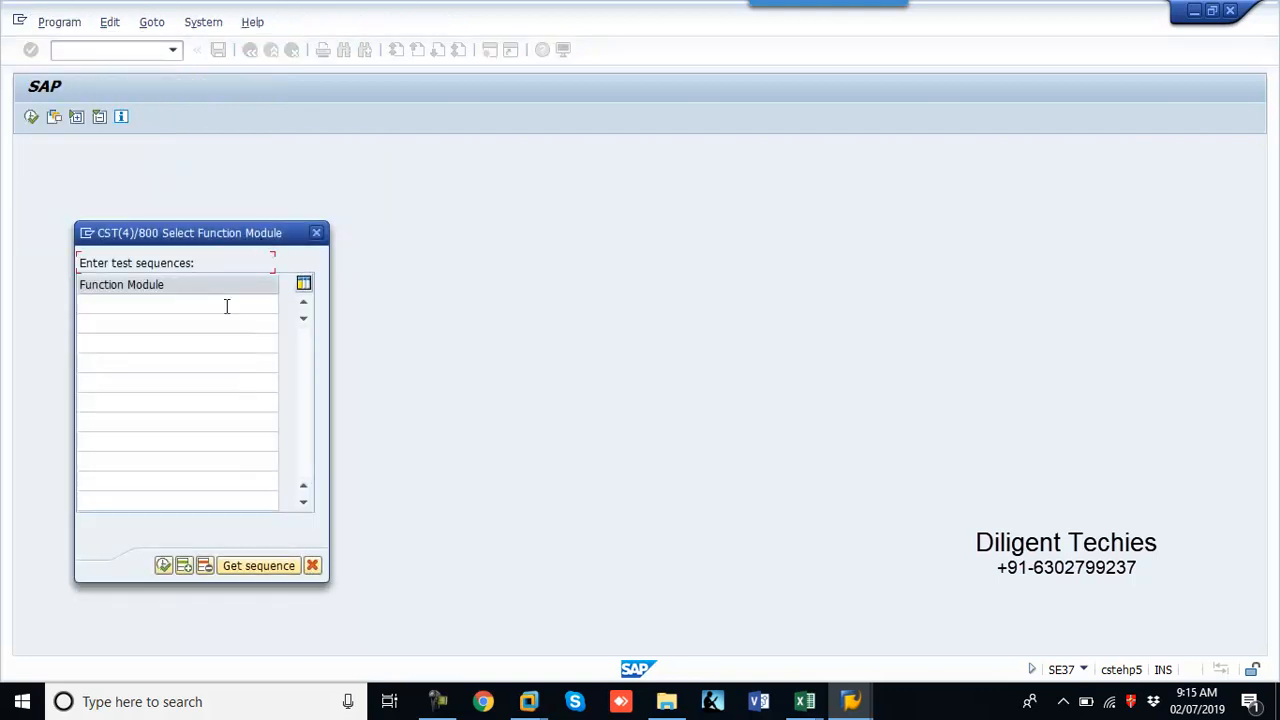
pyautogui.click(180, 303)
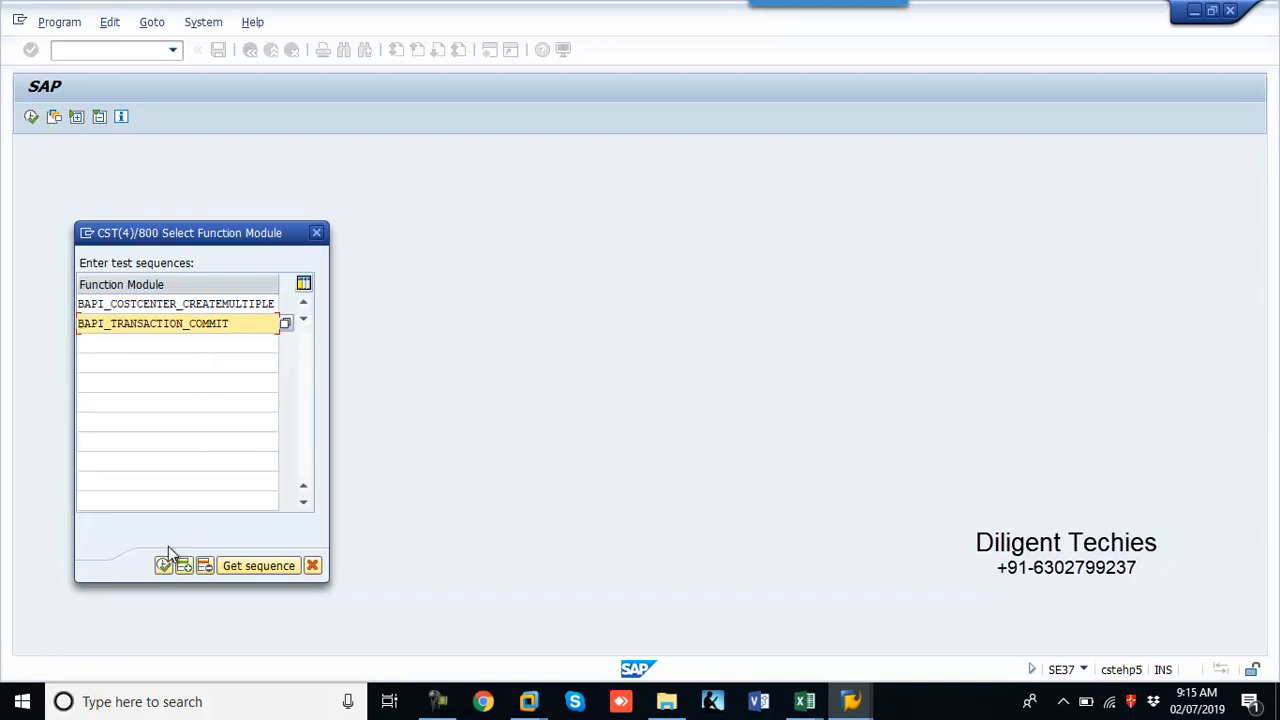
pyautogui.click(258, 565)
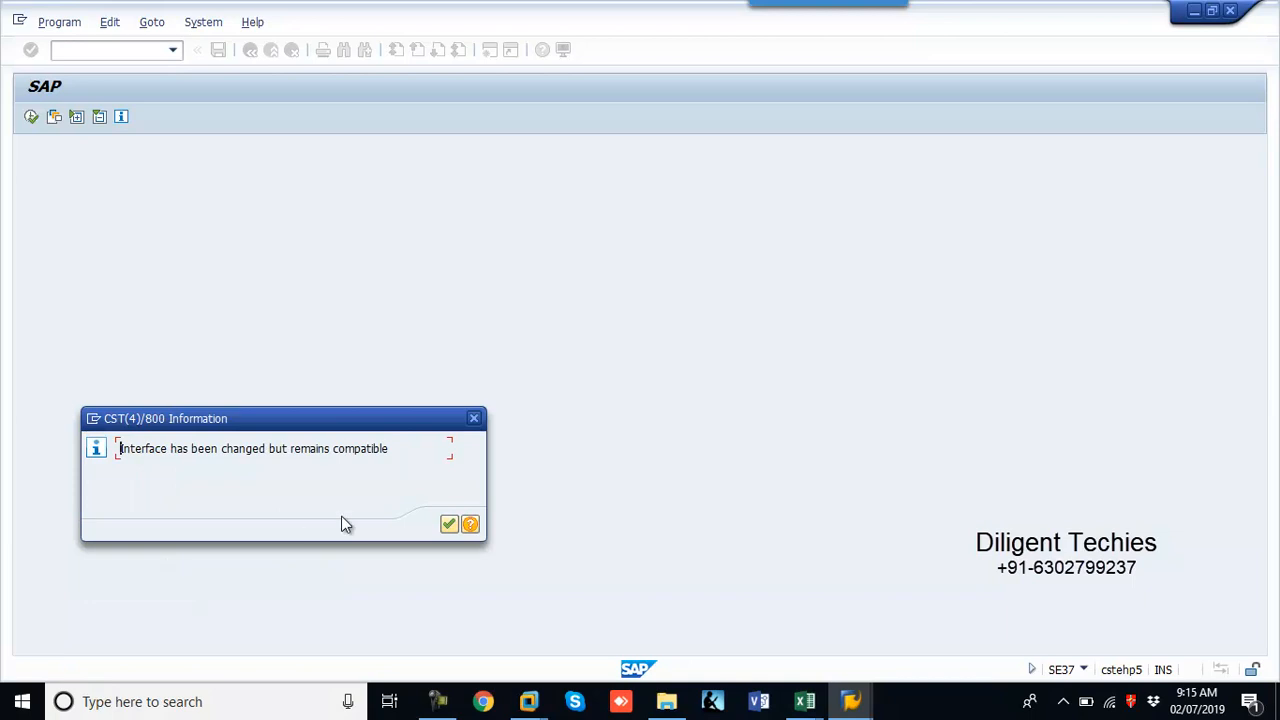
pyautogui.click(448, 524)
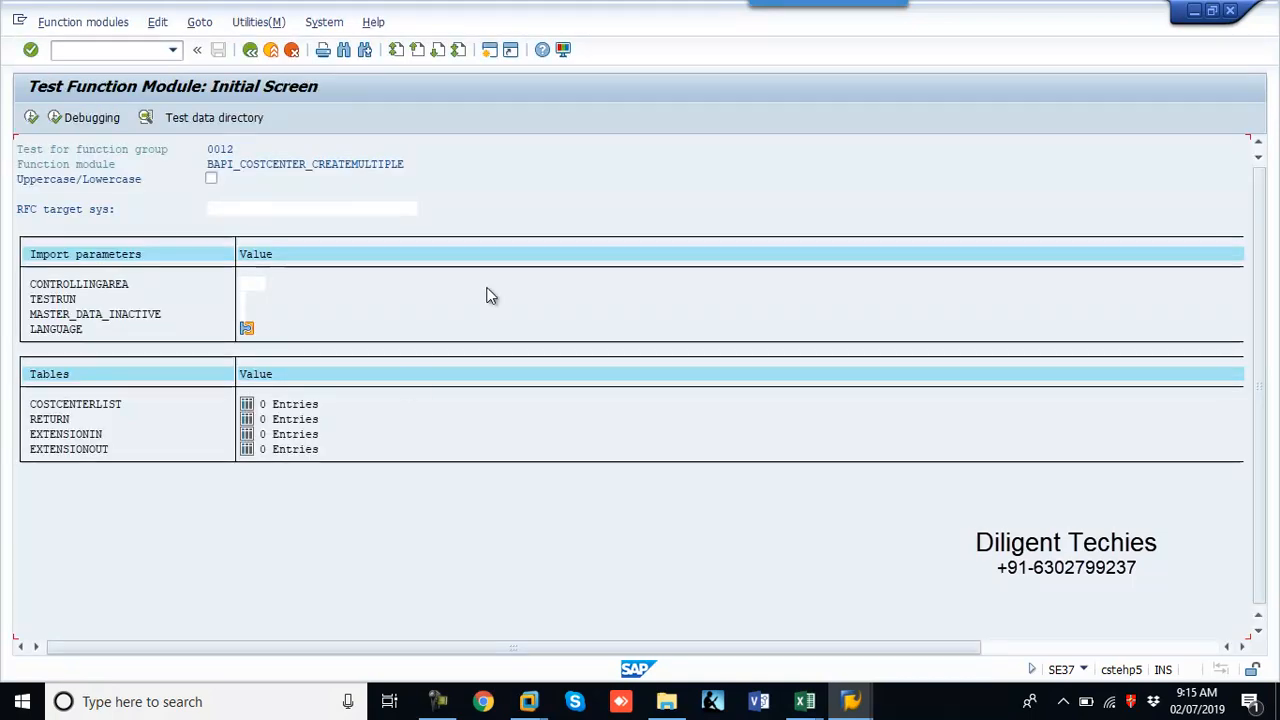
pyautogui.moveTo(390, 180)
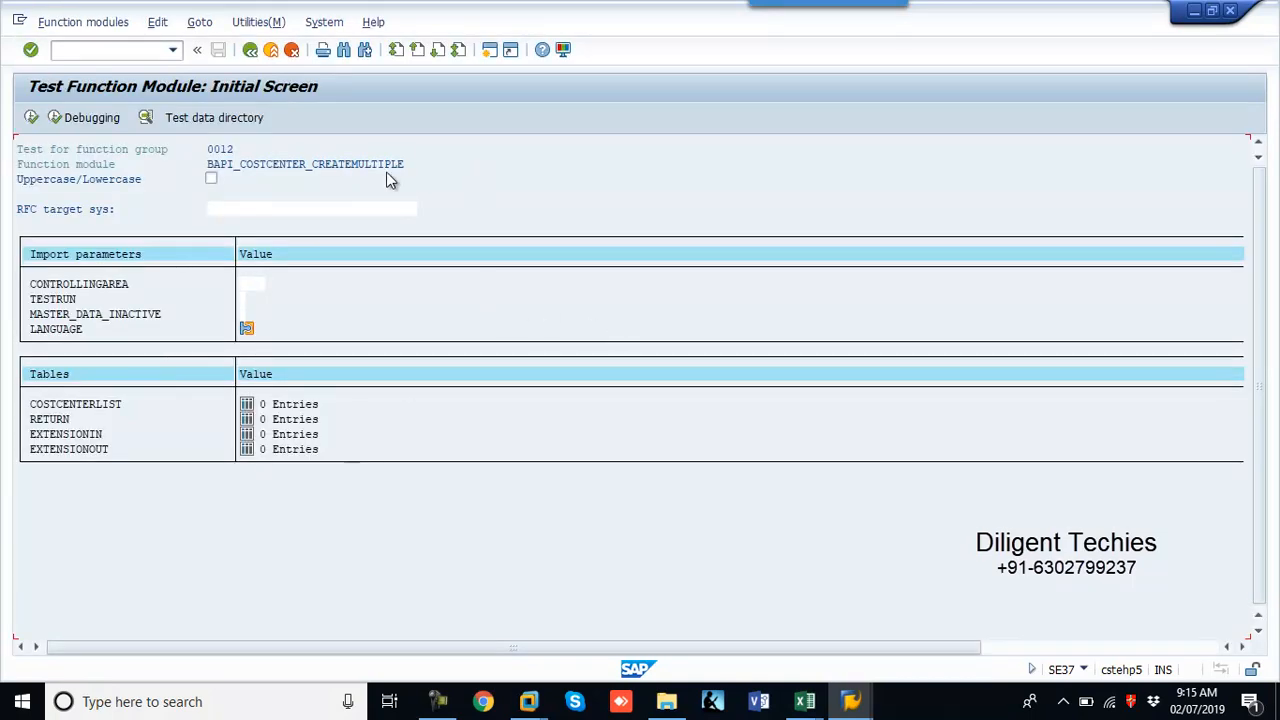
pyautogui.moveTo(490, 50)
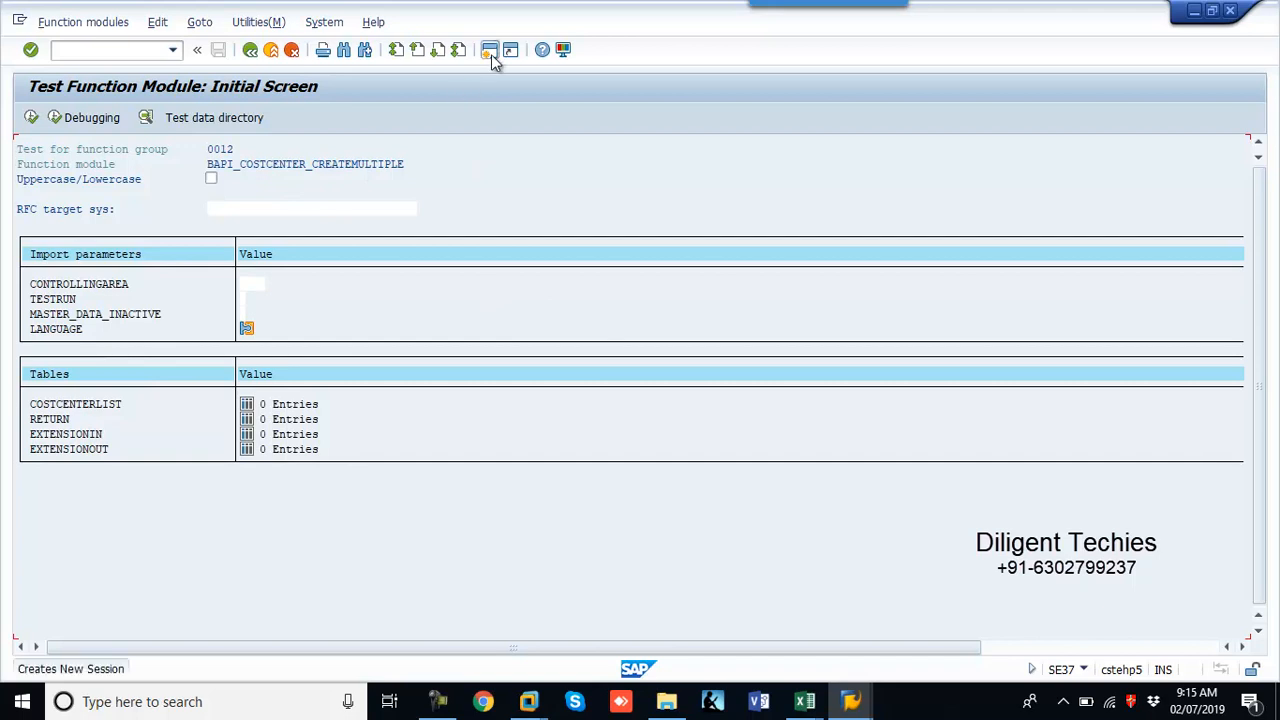
# - In a second session, display cost center 900099 in KS03, then check that 900094 doesn't exist
pyautogui.click(489, 50)
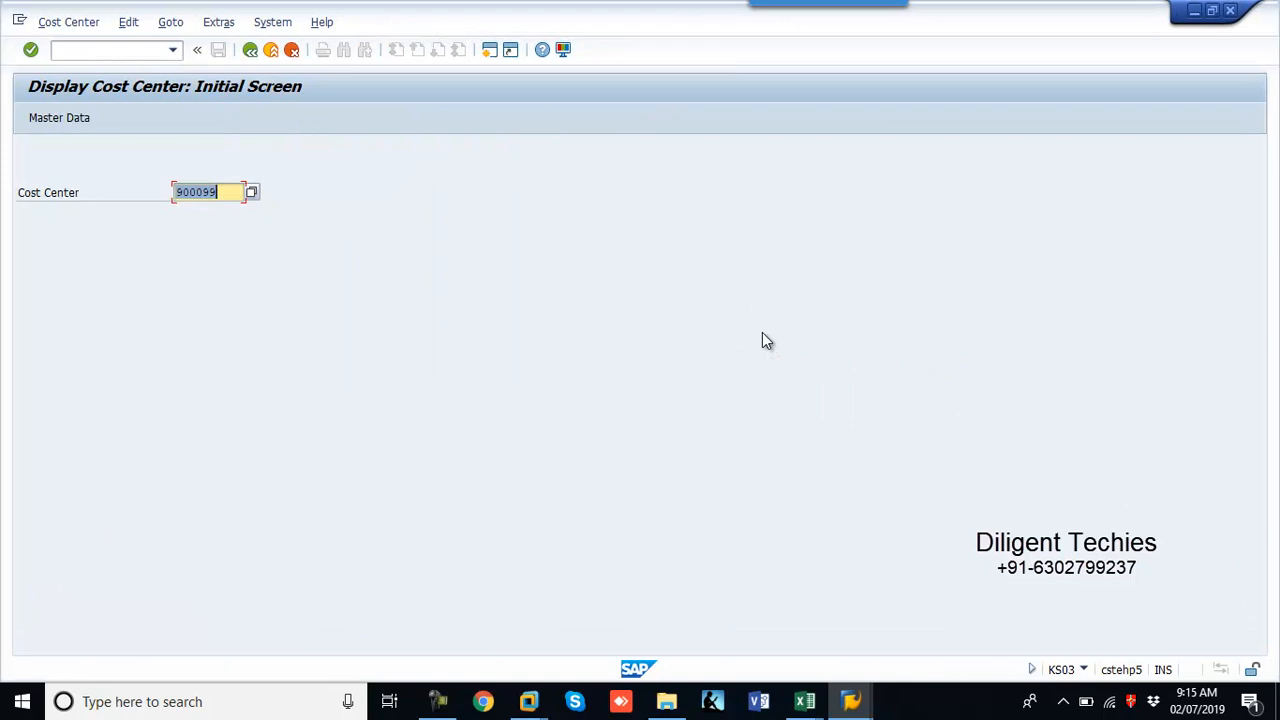
pyautogui.press('Enter')
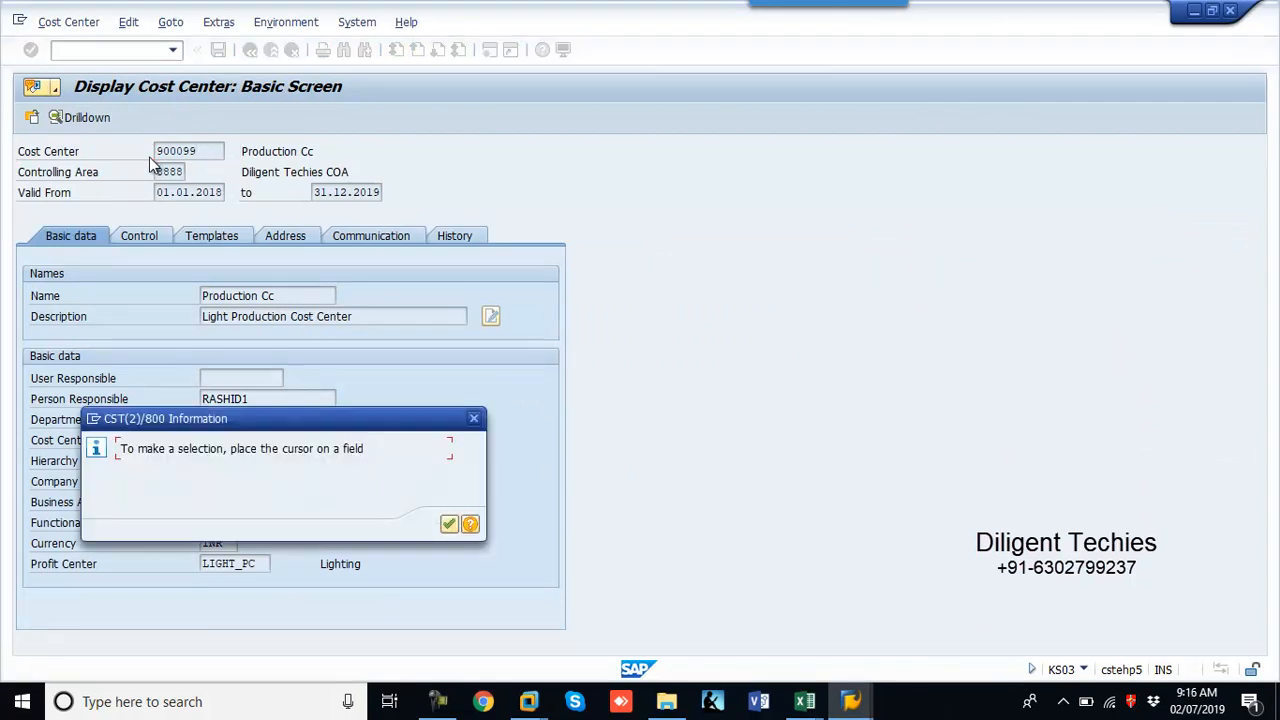
pyautogui.click(448, 524)
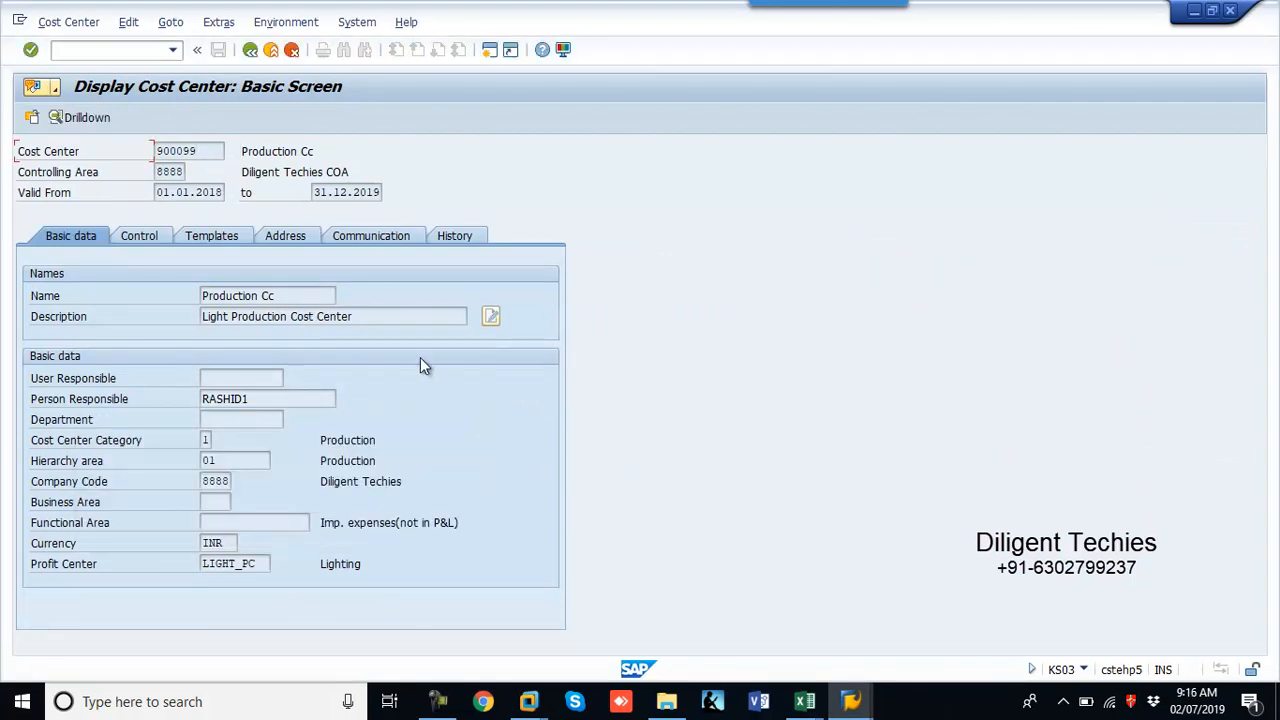
pyautogui.click(188, 151)
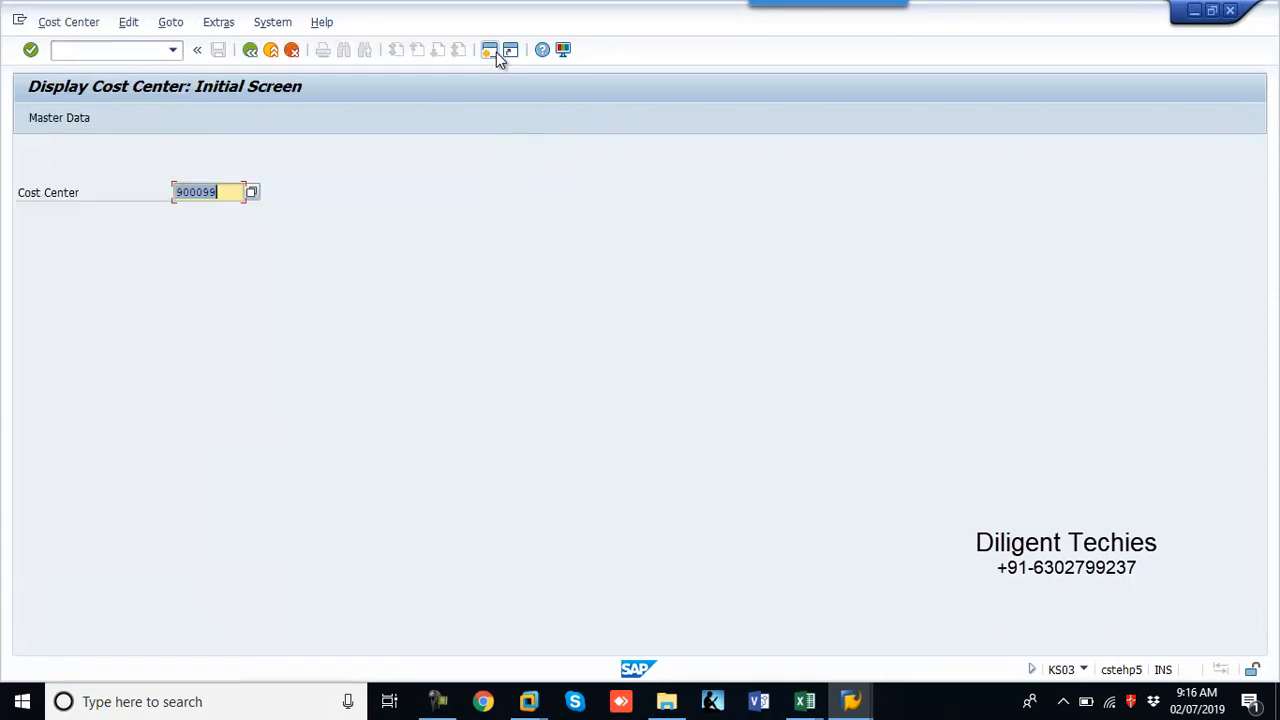
pyautogui.write('900094')
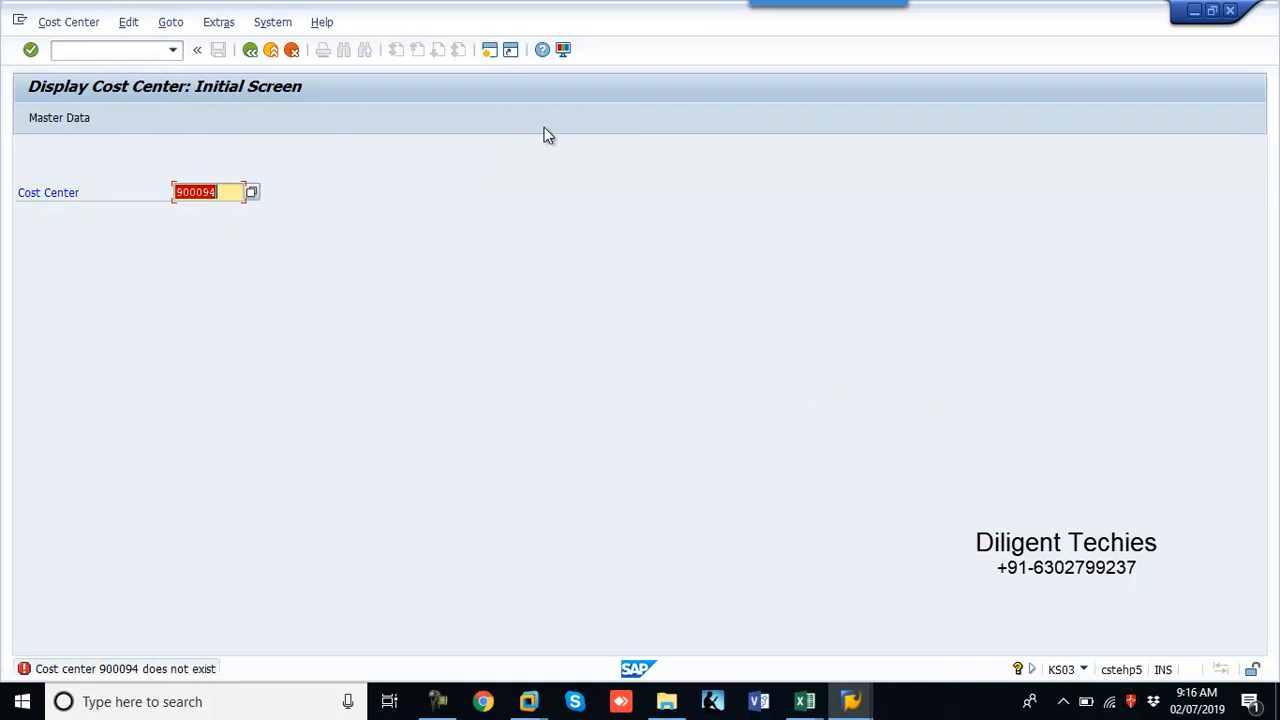
pyautogui.press('Enter')
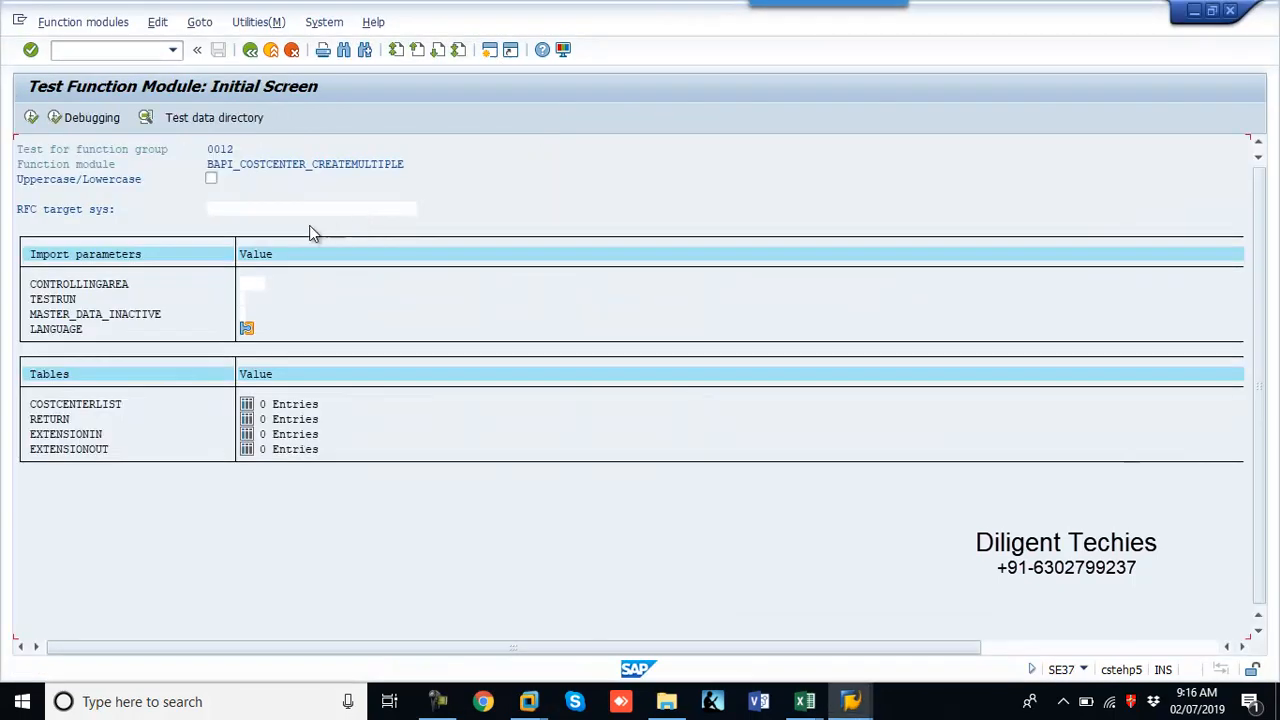
# - Enter controlling area 8888 and bring up the COSTCENTERLIST table editor
pyautogui.click(252, 283)
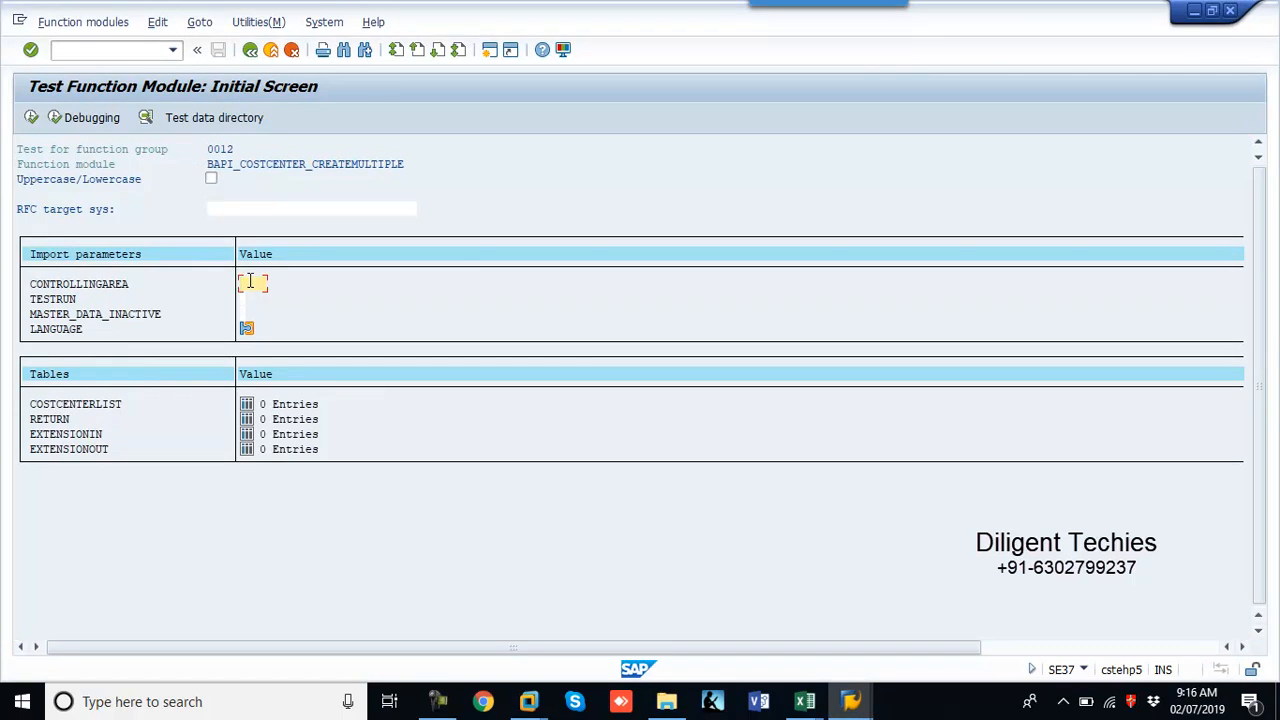
pyautogui.write('8888')
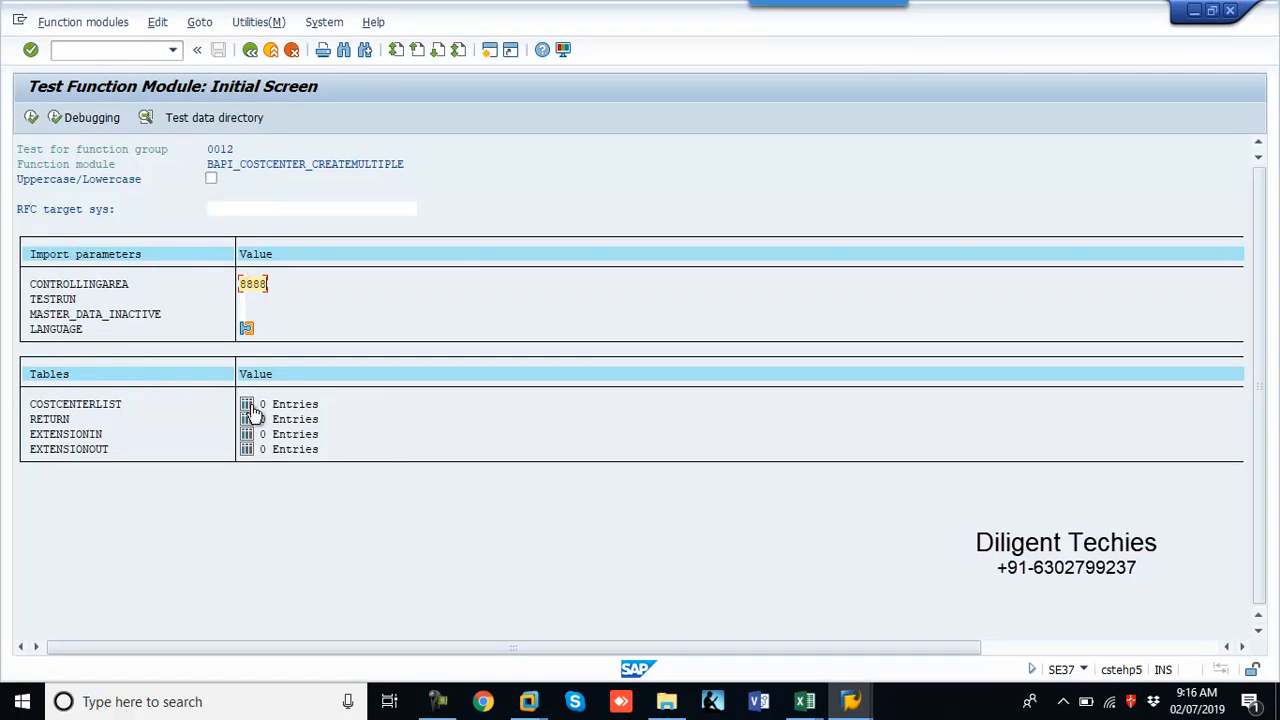
pyautogui.click(246, 404)
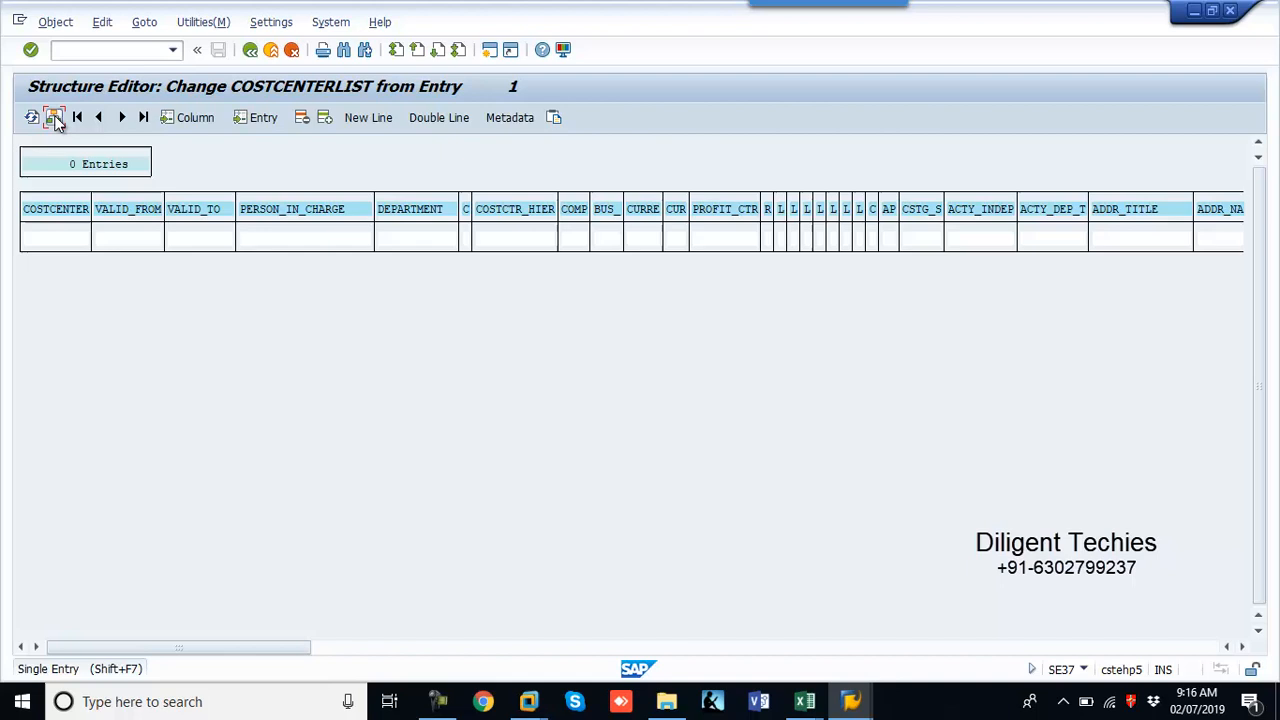
# - Fill the record: cost center 900094, validity 01012019–31122019, type 9, company code 8888, INR, profit center CARCASE
pyautogui.click(53, 117)
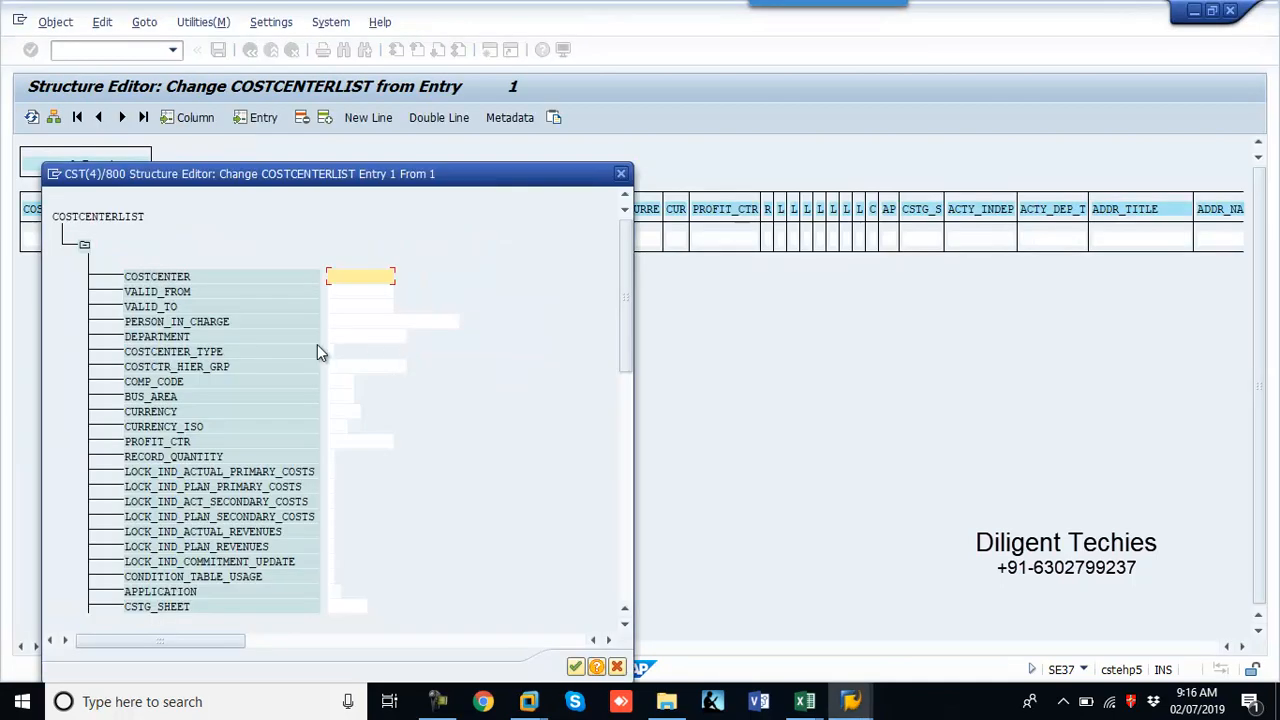
pyautogui.write('900094')
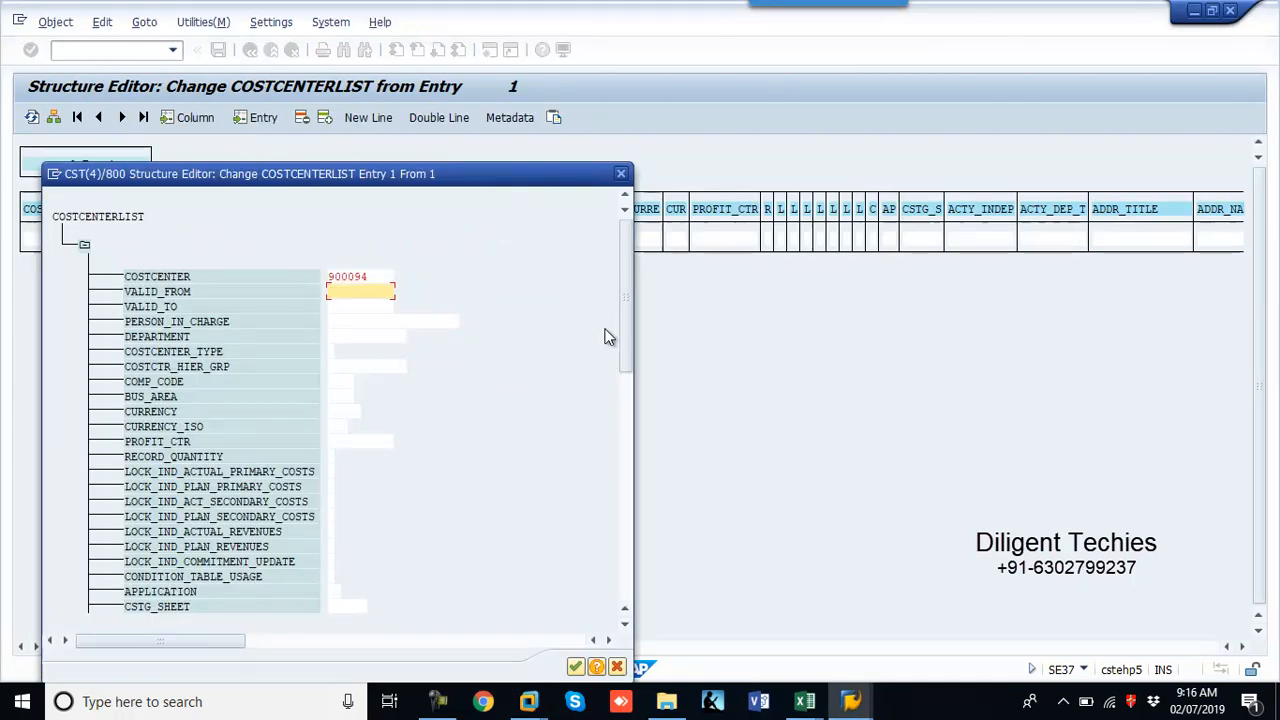
pyautogui.write('01012019')
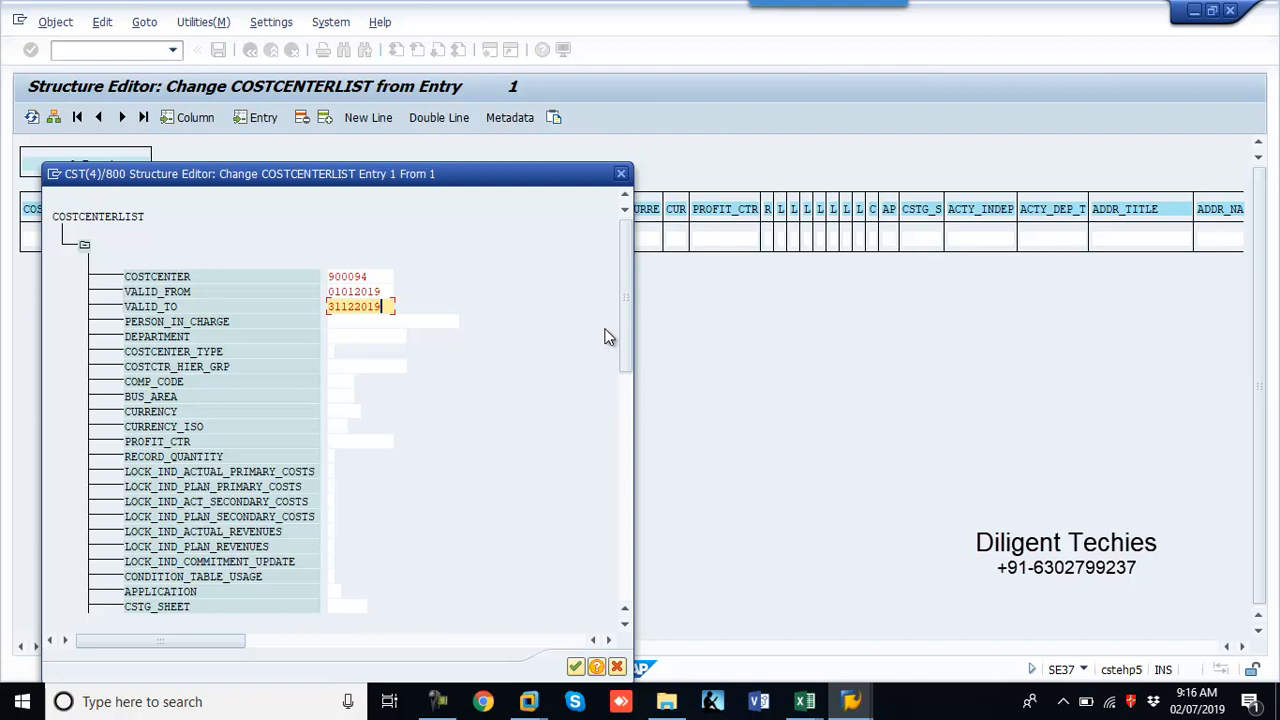
pyautogui.write('ras')
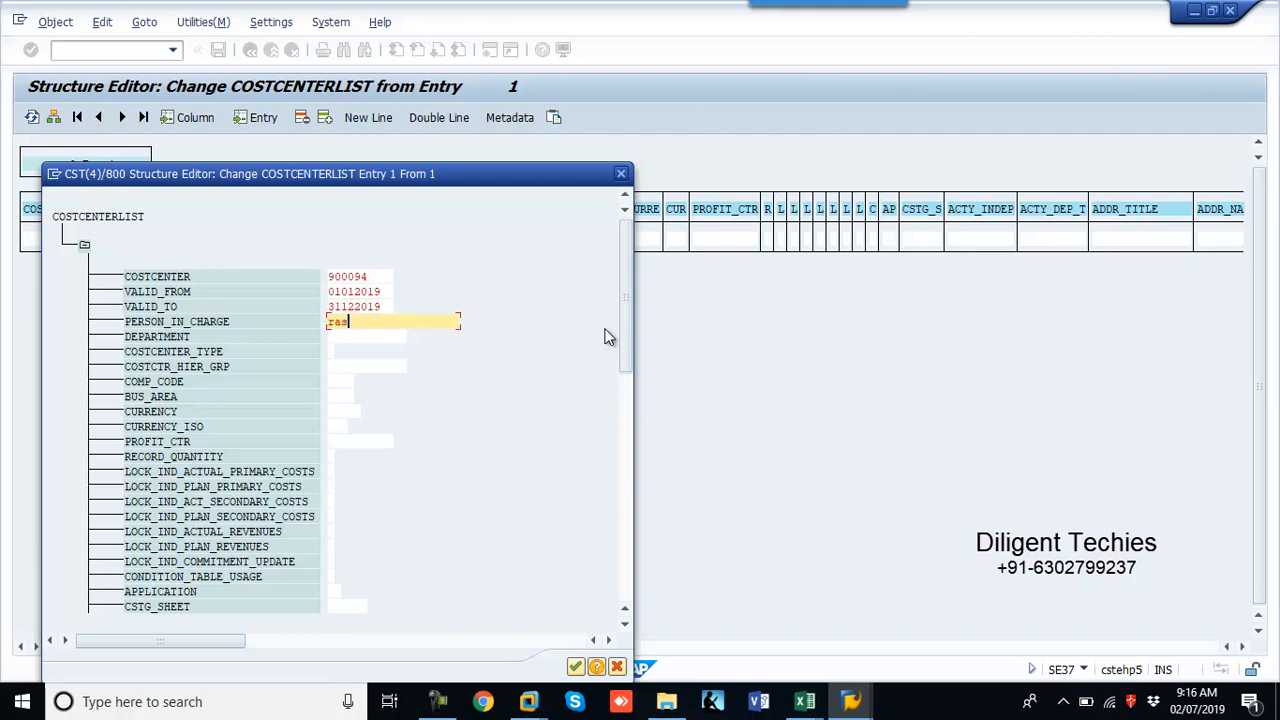
pyautogui.write('JIL')
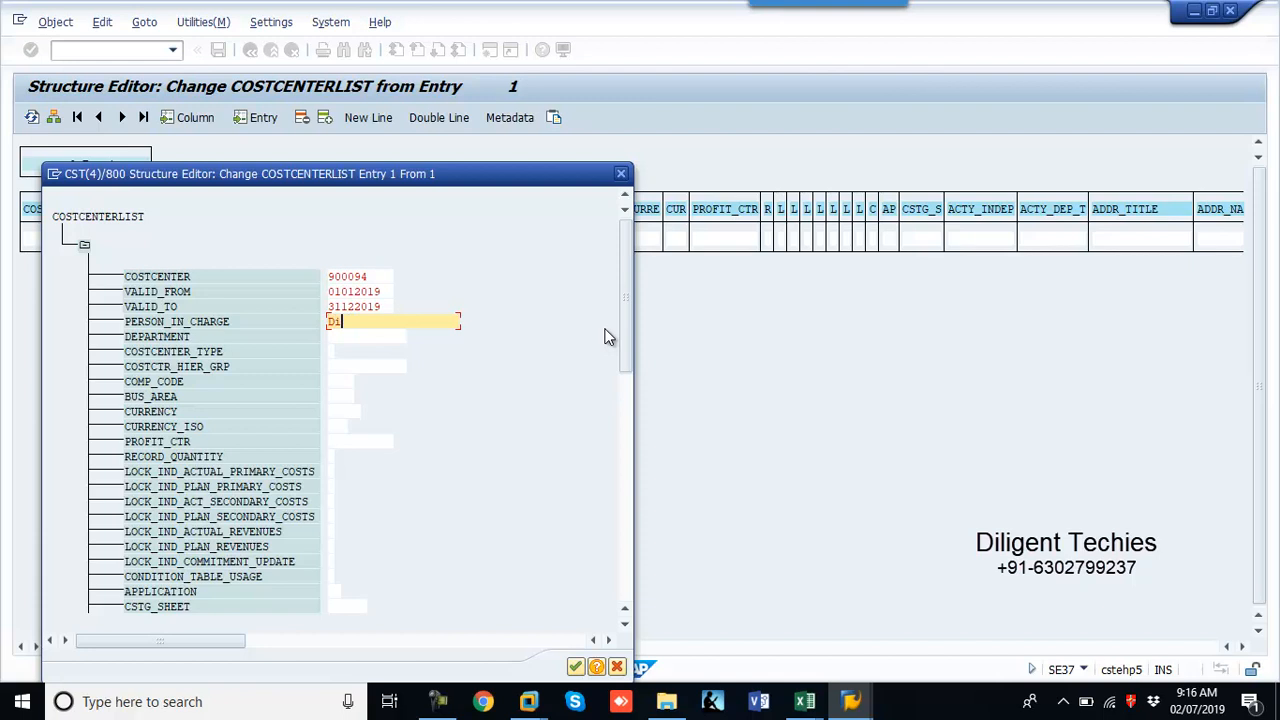
pyautogui.write('Diligent Techies')
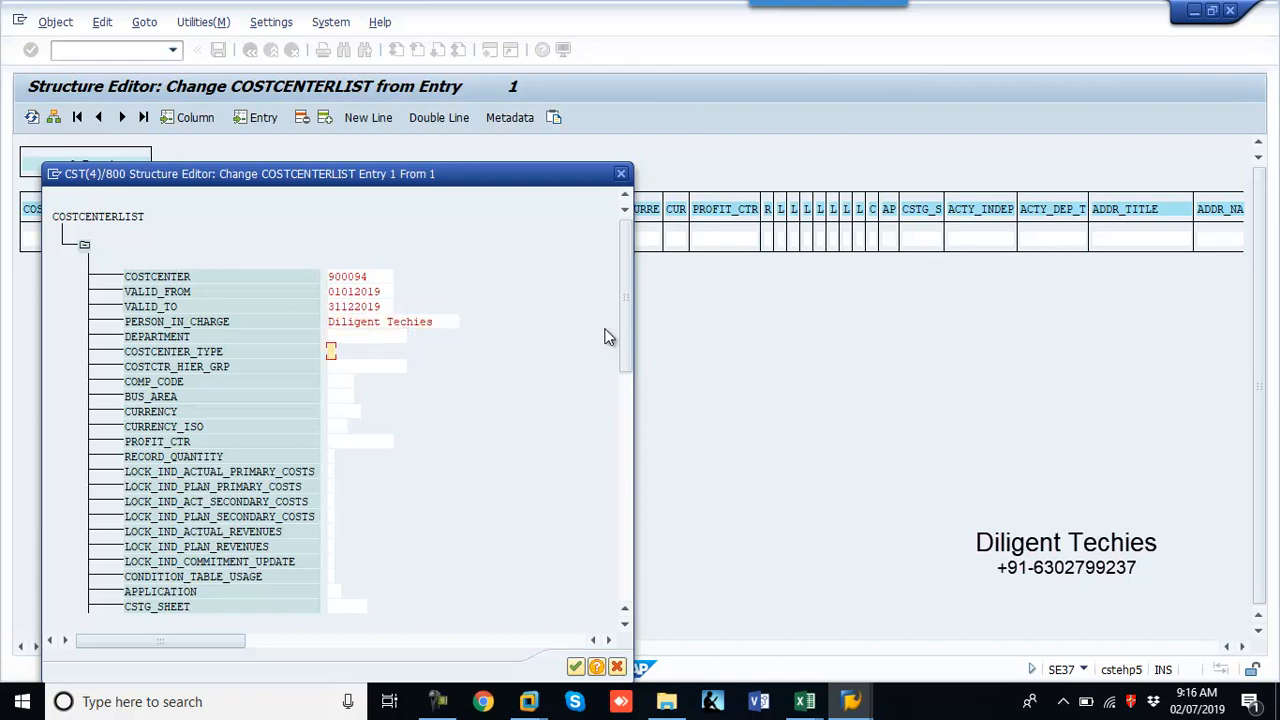
pyautogui.click(331, 351)
pyautogui.write('9')
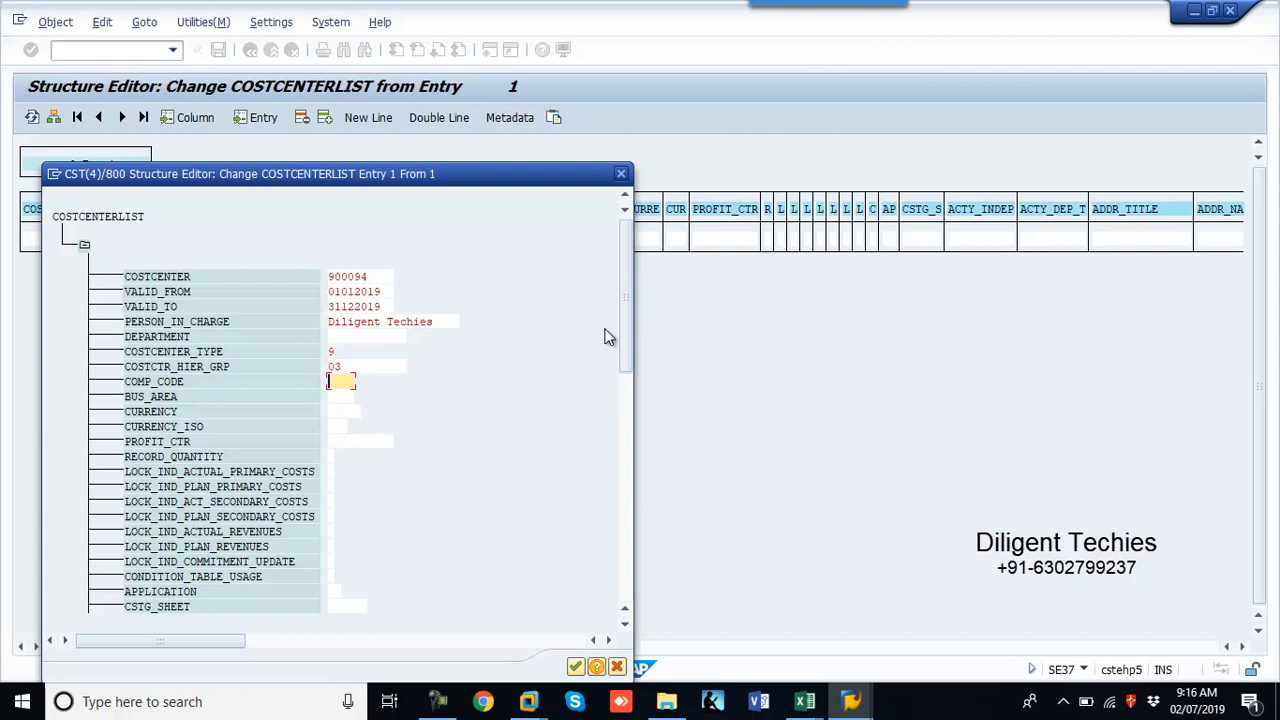
pyautogui.write('8888')
pyautogui.click(344, 411)
pyautogui.write('INR')
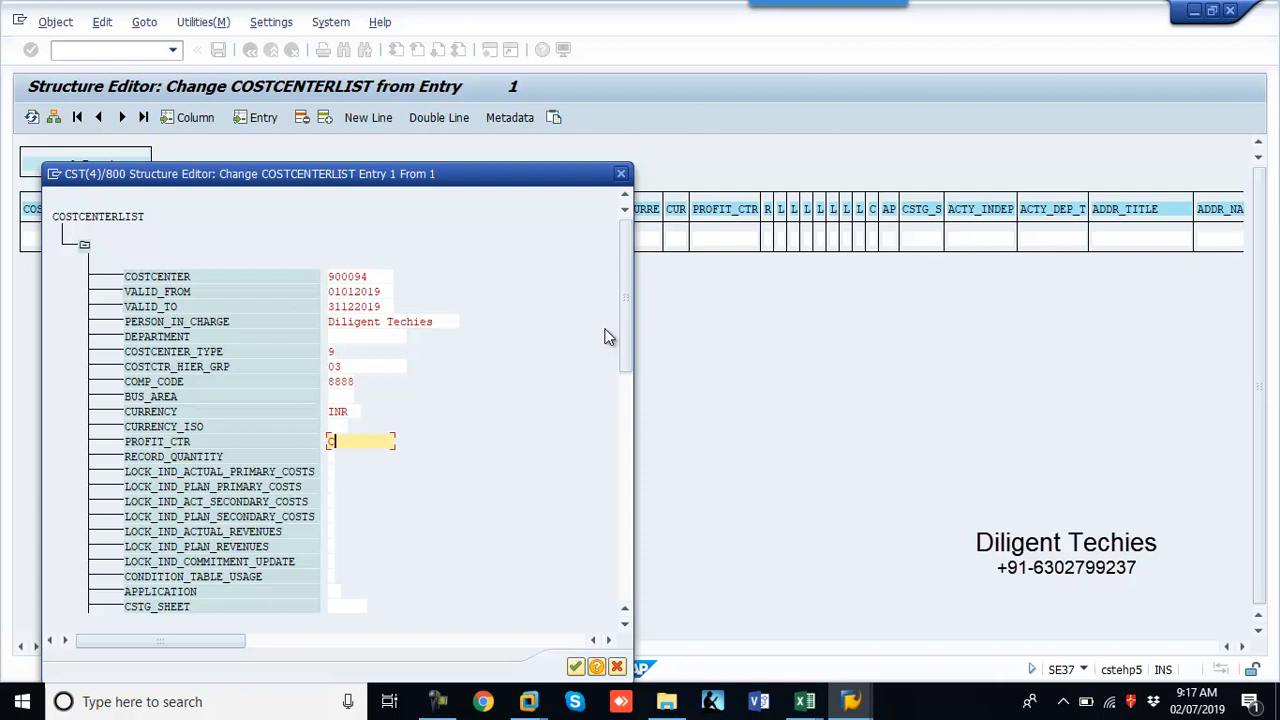
pyautogui.write('CARCASE')
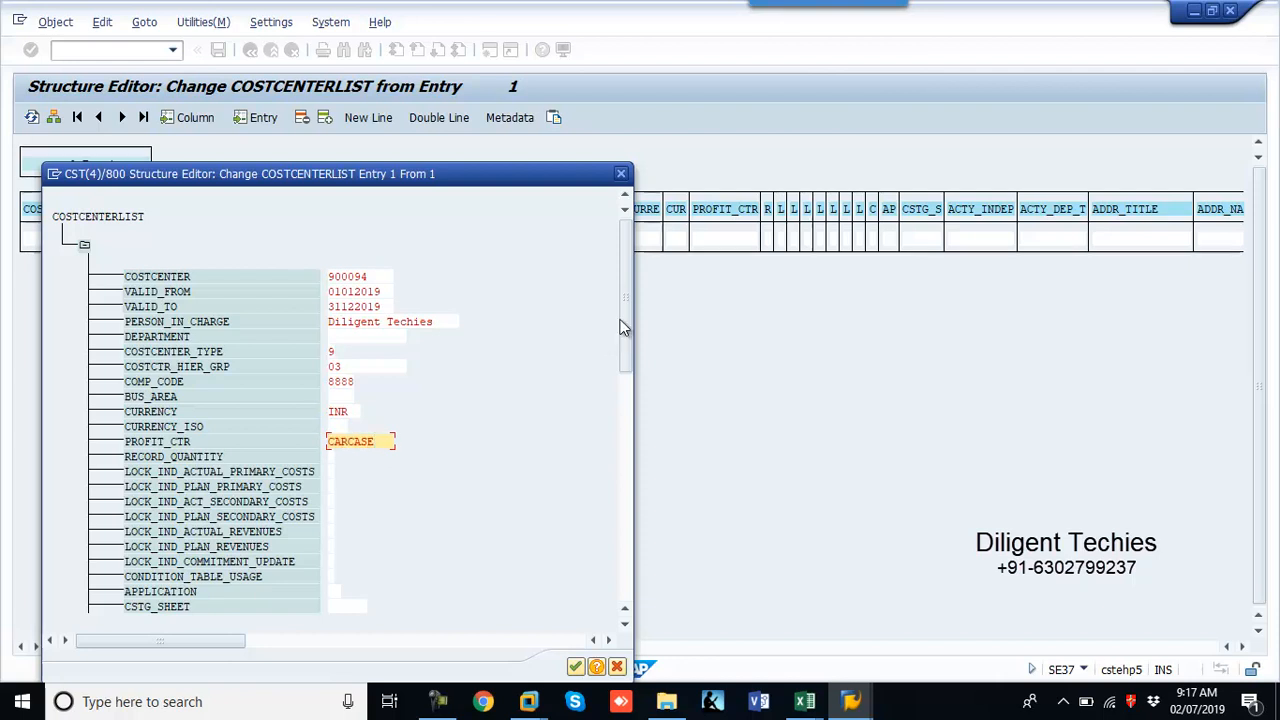
pyautogui.scroll(-3)
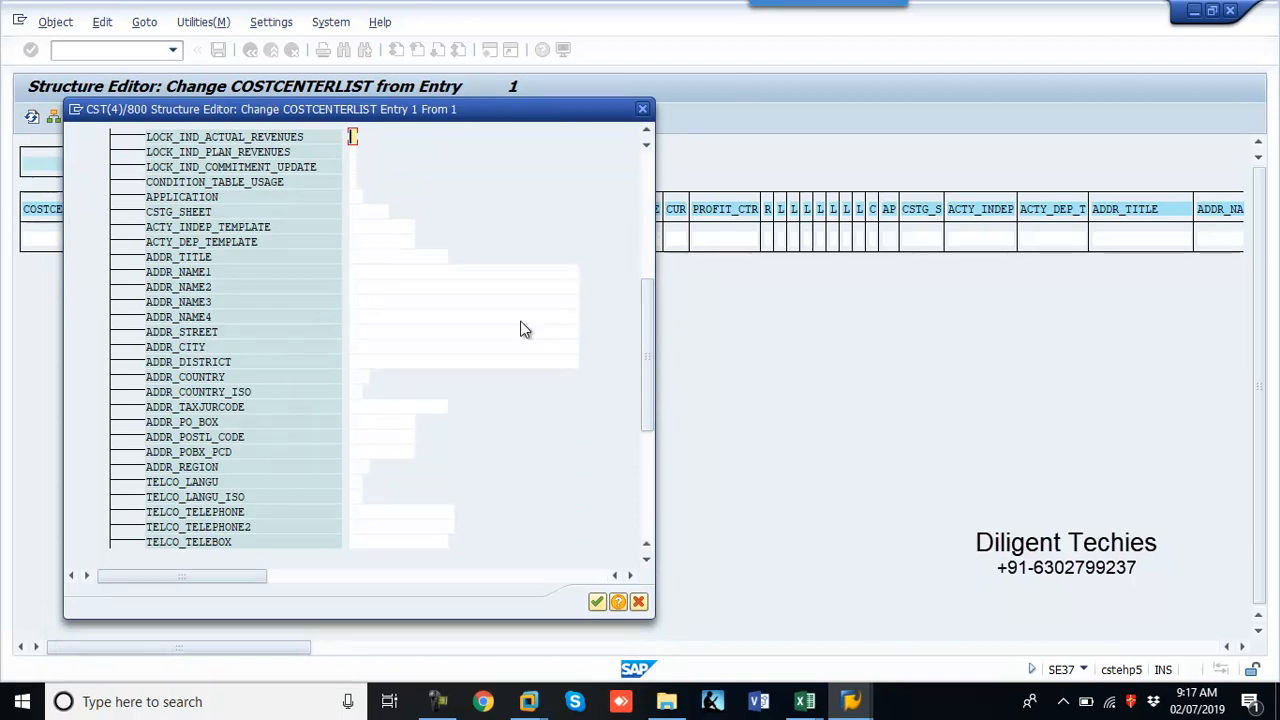
# - Name the cost center PRODUCT COST CENT., add a description ending in CARCASE, and confirm
pyautogui.scroll(-3)
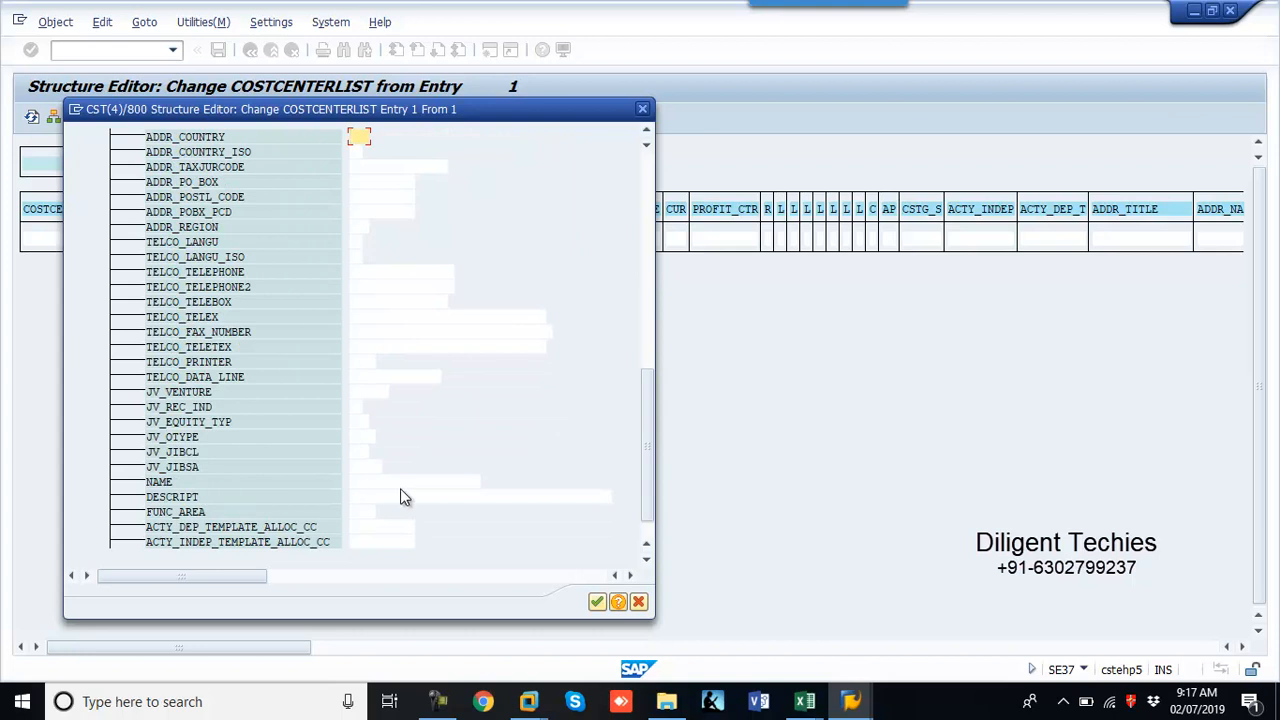
pyautogui.click(415, 481)
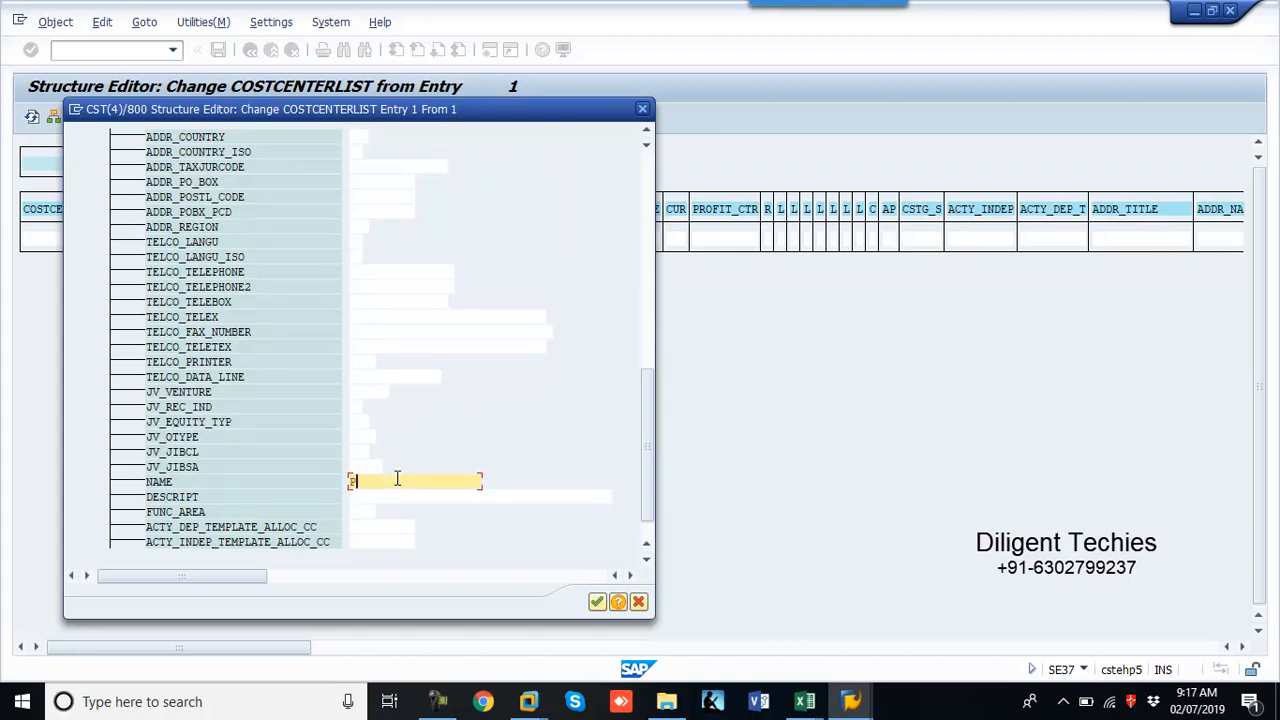
pyautogui.write('PRODUCT COST')
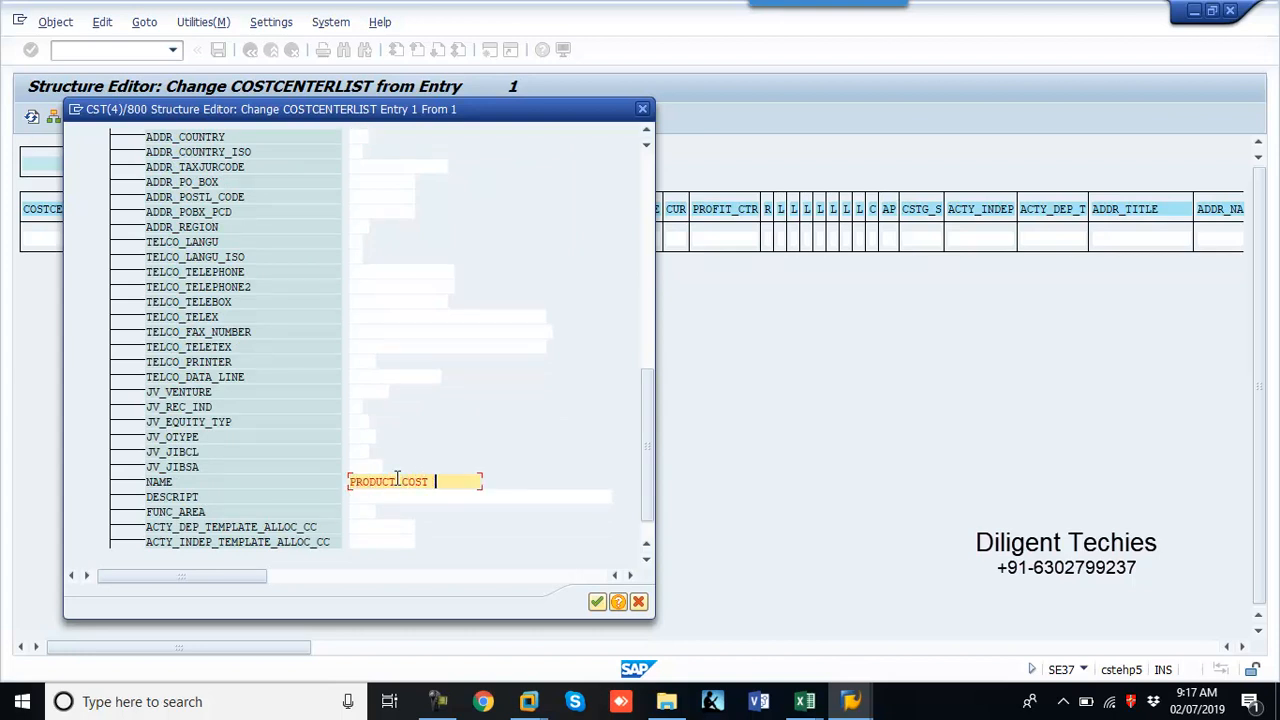
pyautogui.write('CENT.')
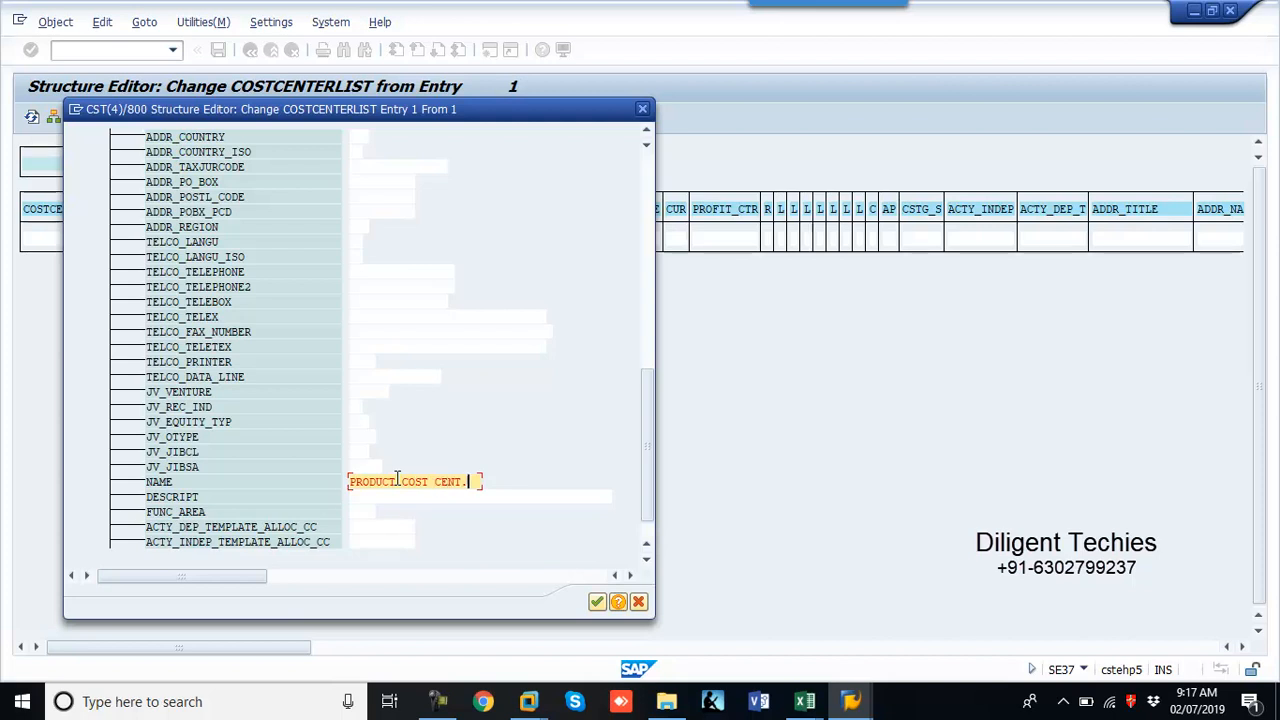
pyautogui.write('PRODUCITON')
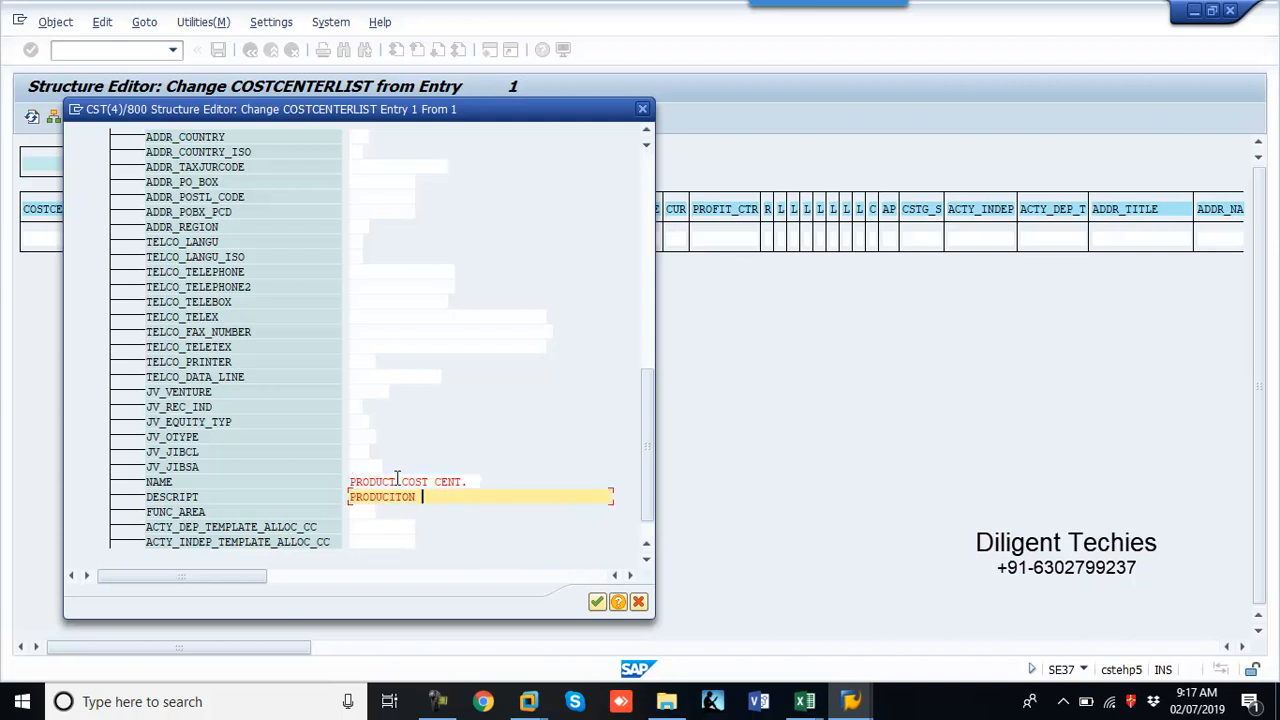
pyautogui.write('COST CENR')
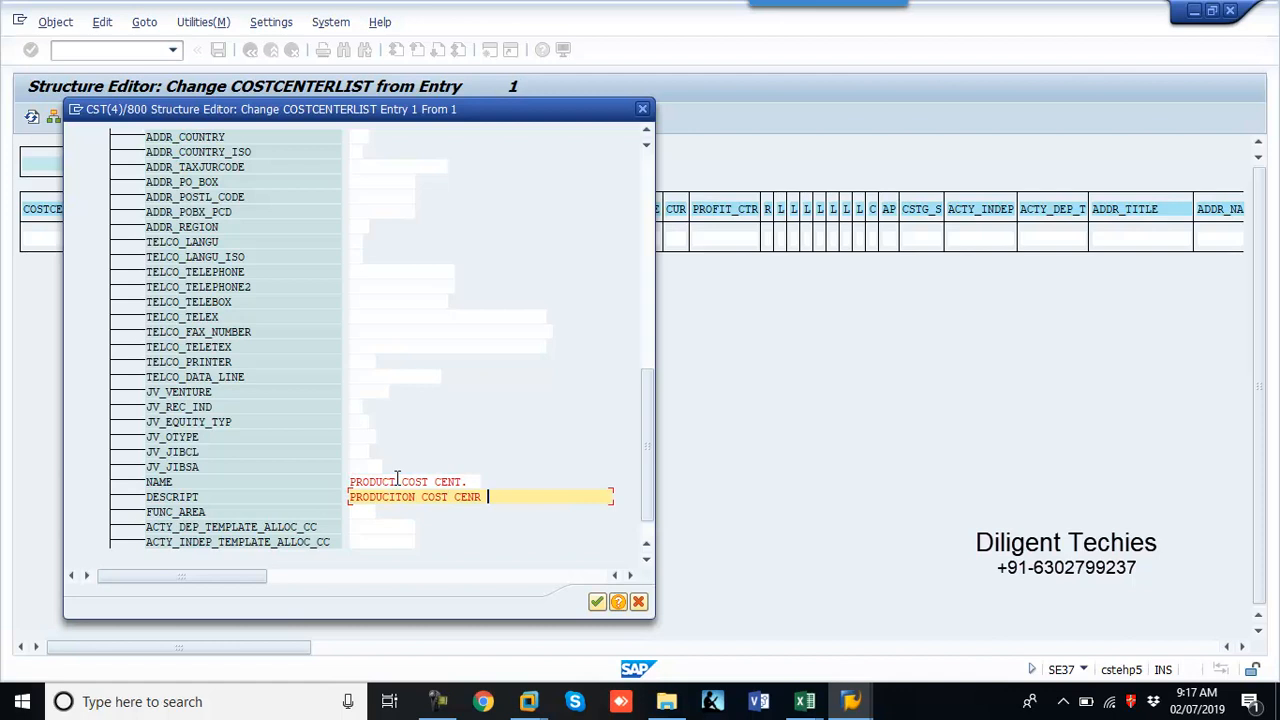
pyautogui.write('CARG')
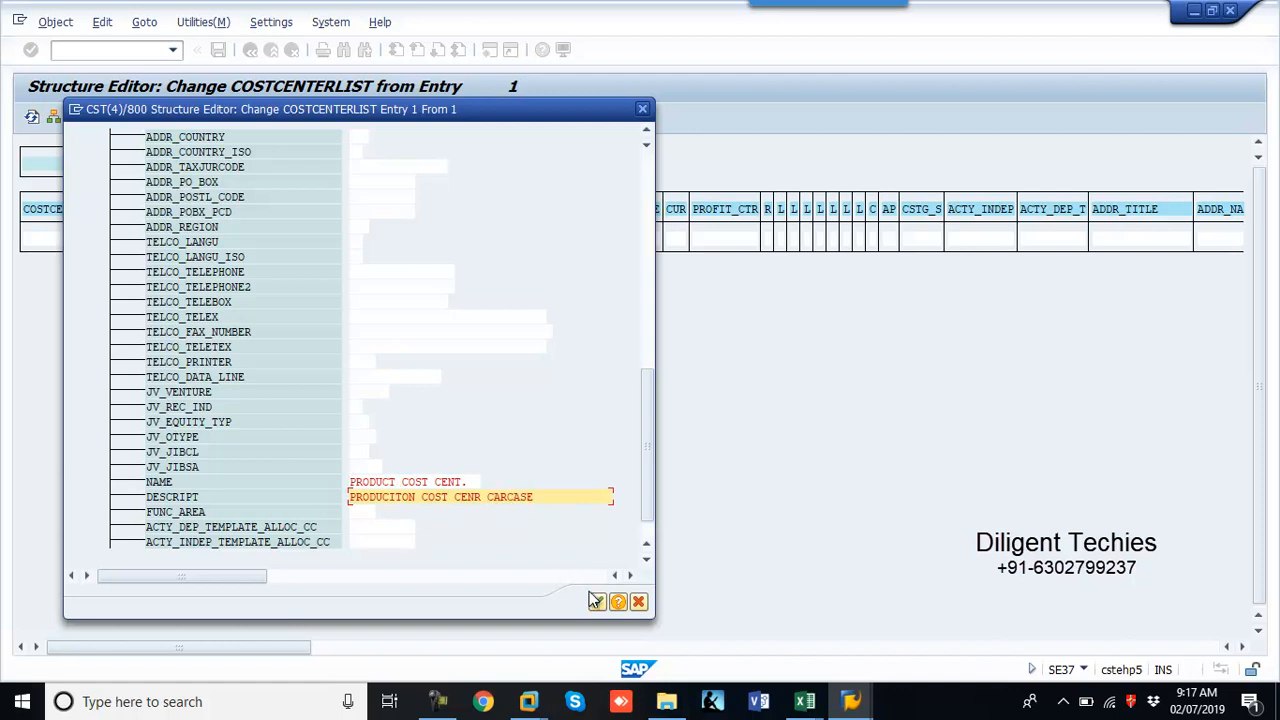
pyautogui.click(597, 601)
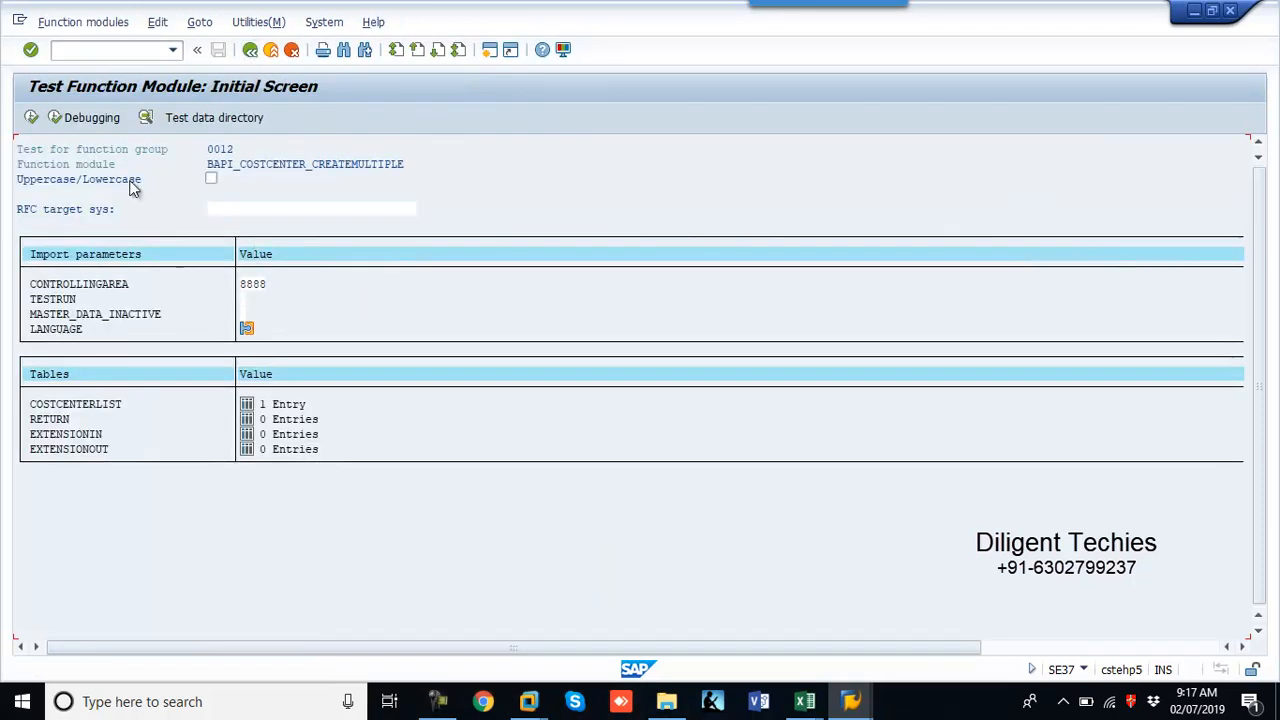
pyautogui.moveTo(31, 117)
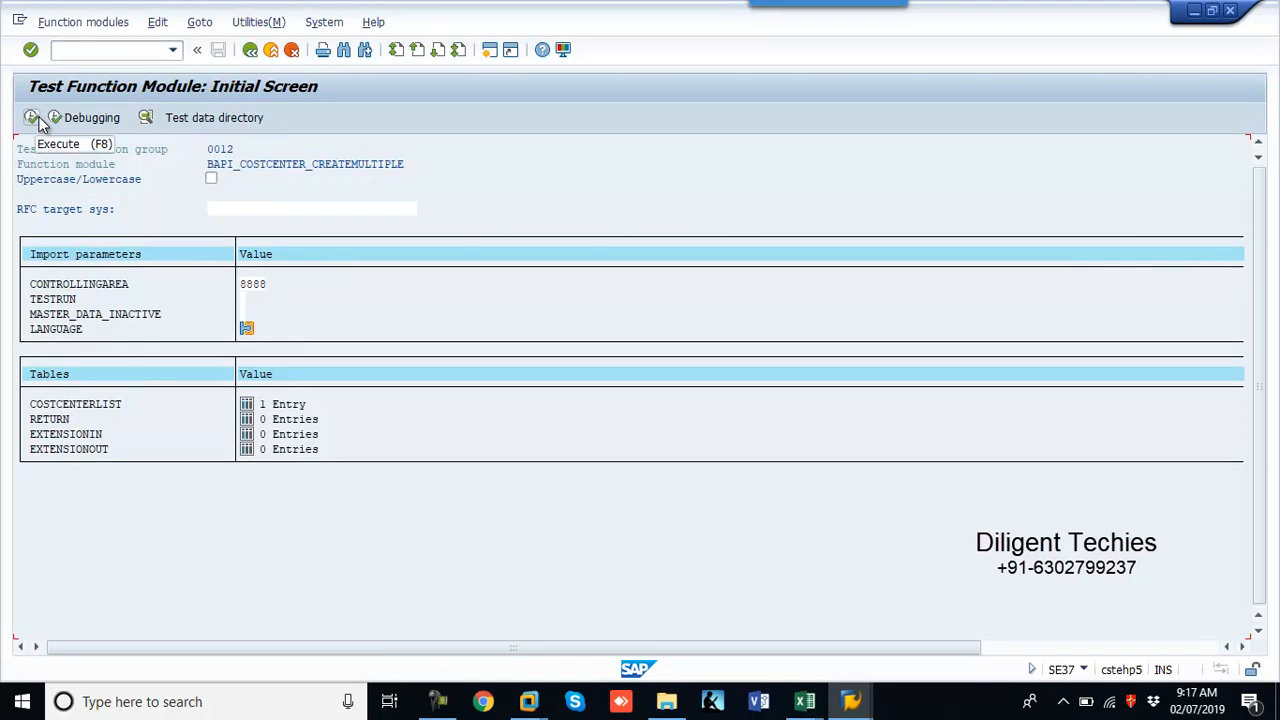
# - Execute BAPI_COSTCENTER_CREATEMULTIPLE, getting 0 RETURN entries, and go back to BAPI_TRANSACTION_COMMIT
pyautogui.click(31, 117)
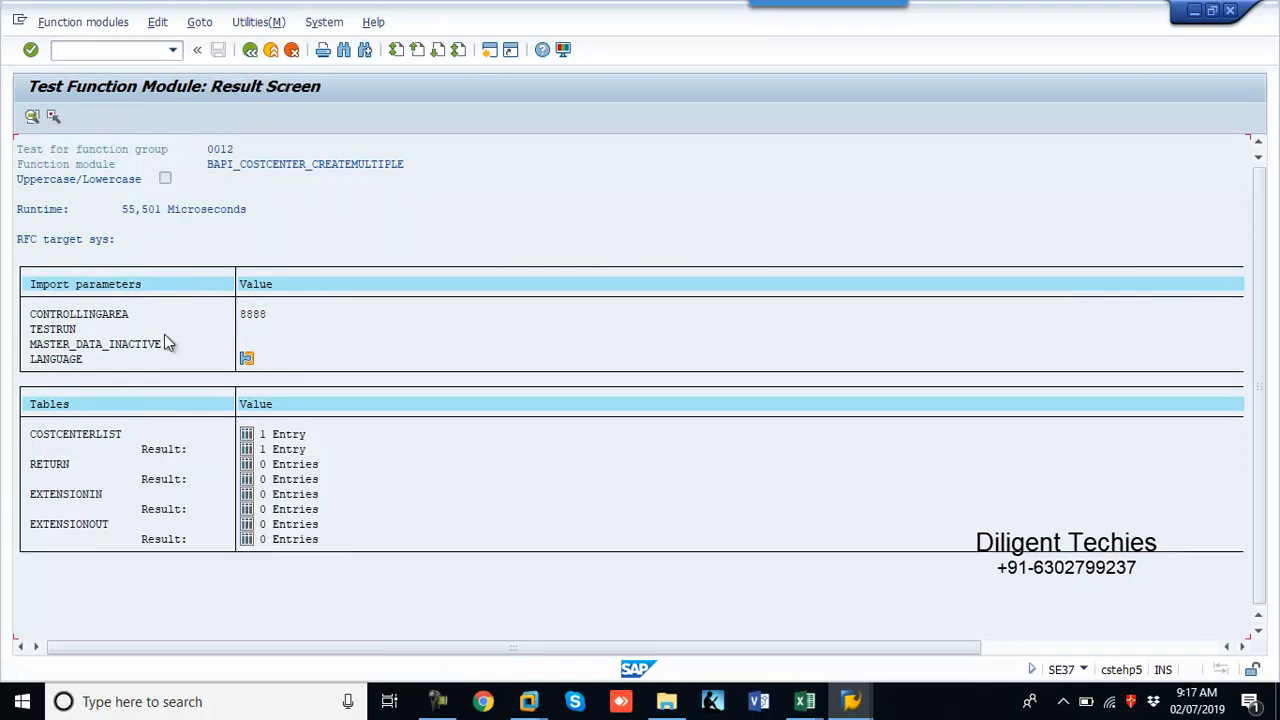
pyautogui.moveTo(43, 472)
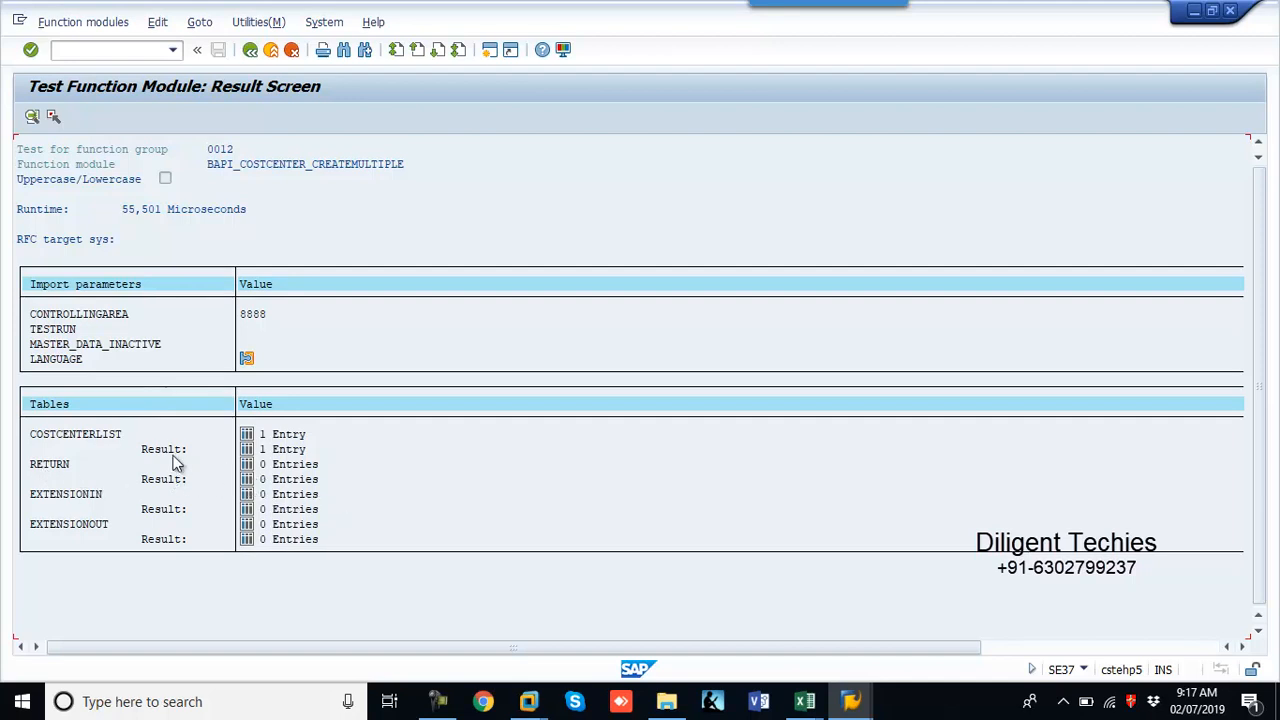
pyautogui.moveTo(285, 440)
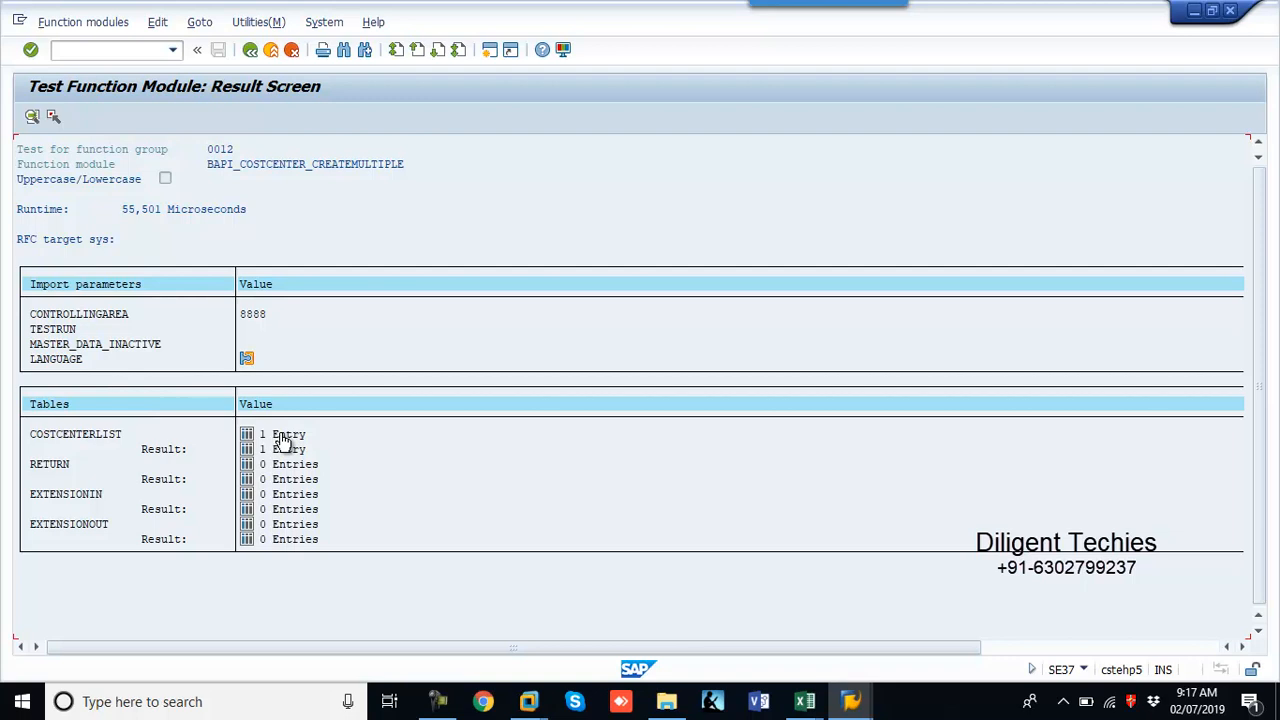
pyautogui.moveTo(247, 142)
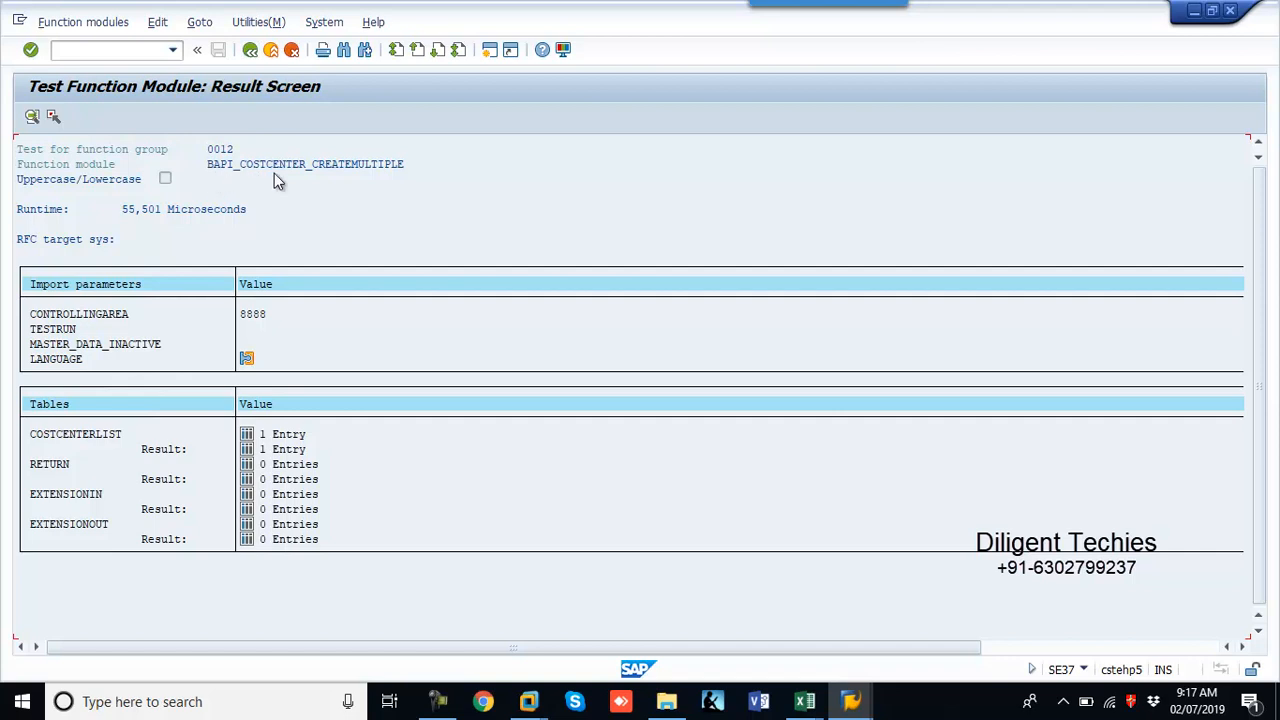
pyautogui.moveTo(293, 137)
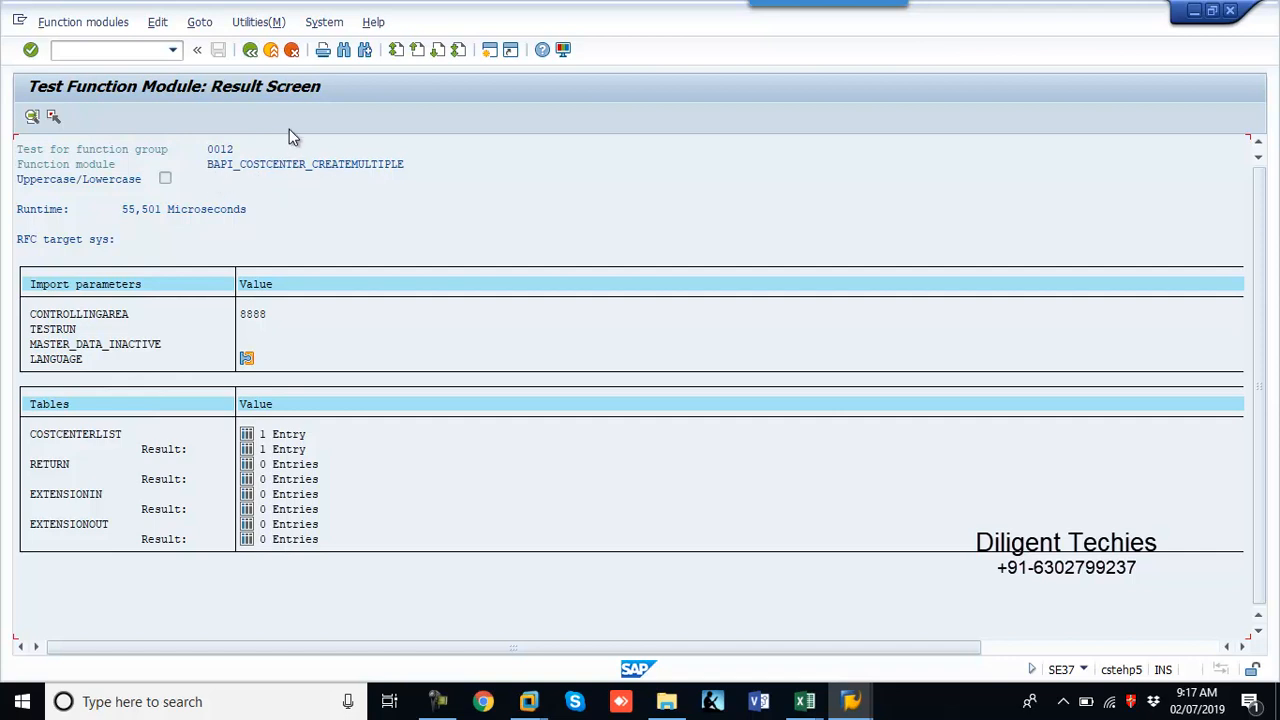
pyautogui.click(250, 50)
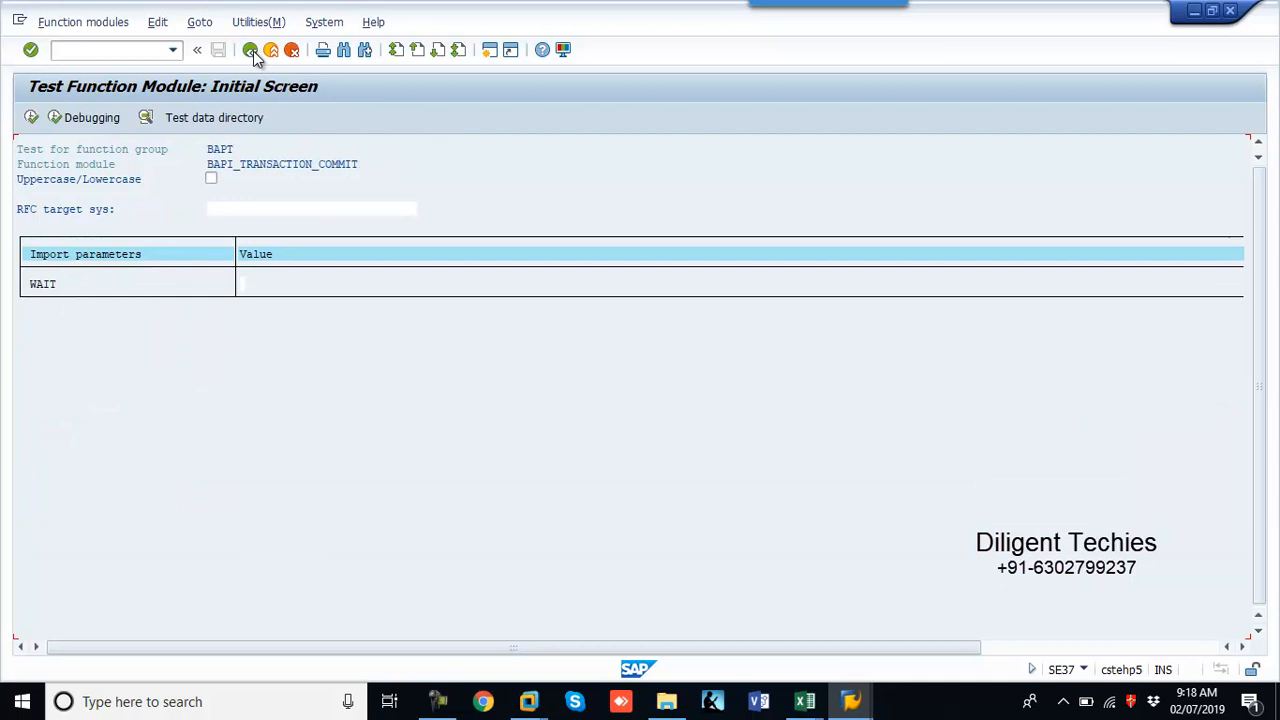
pyautogui.moveTo(255, 178)
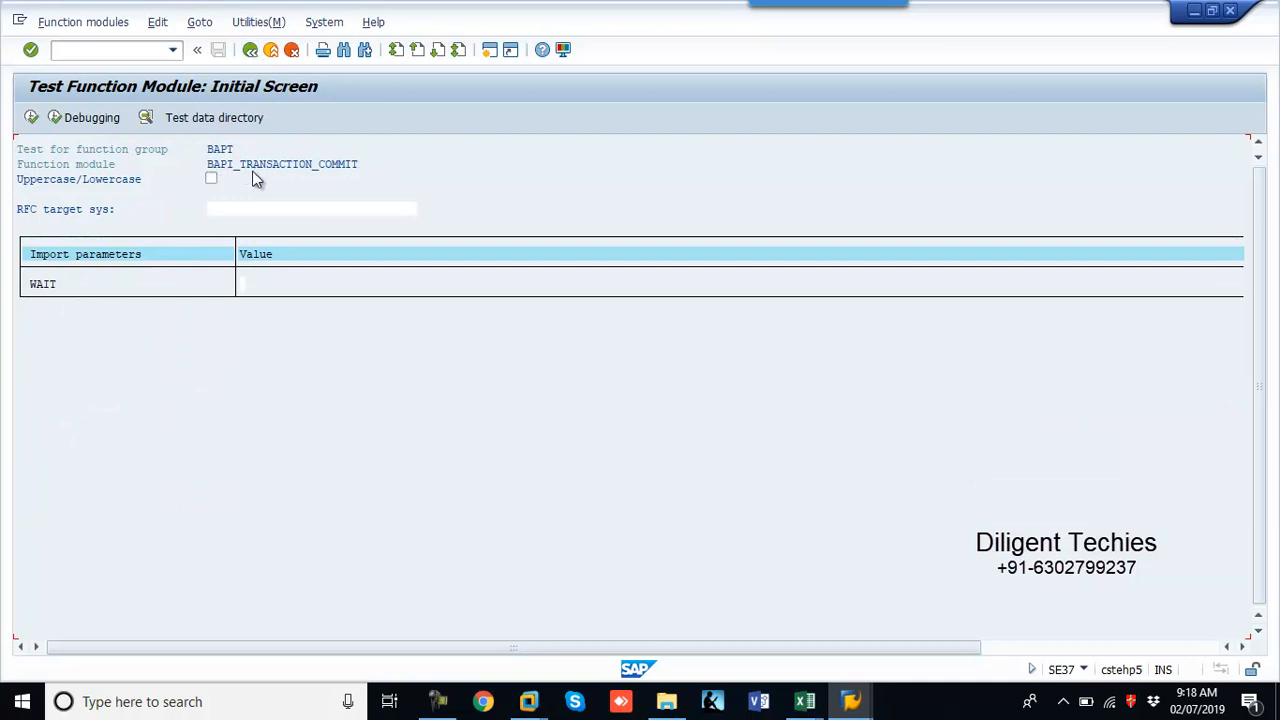
pyautogui.moveTo(246, 180)
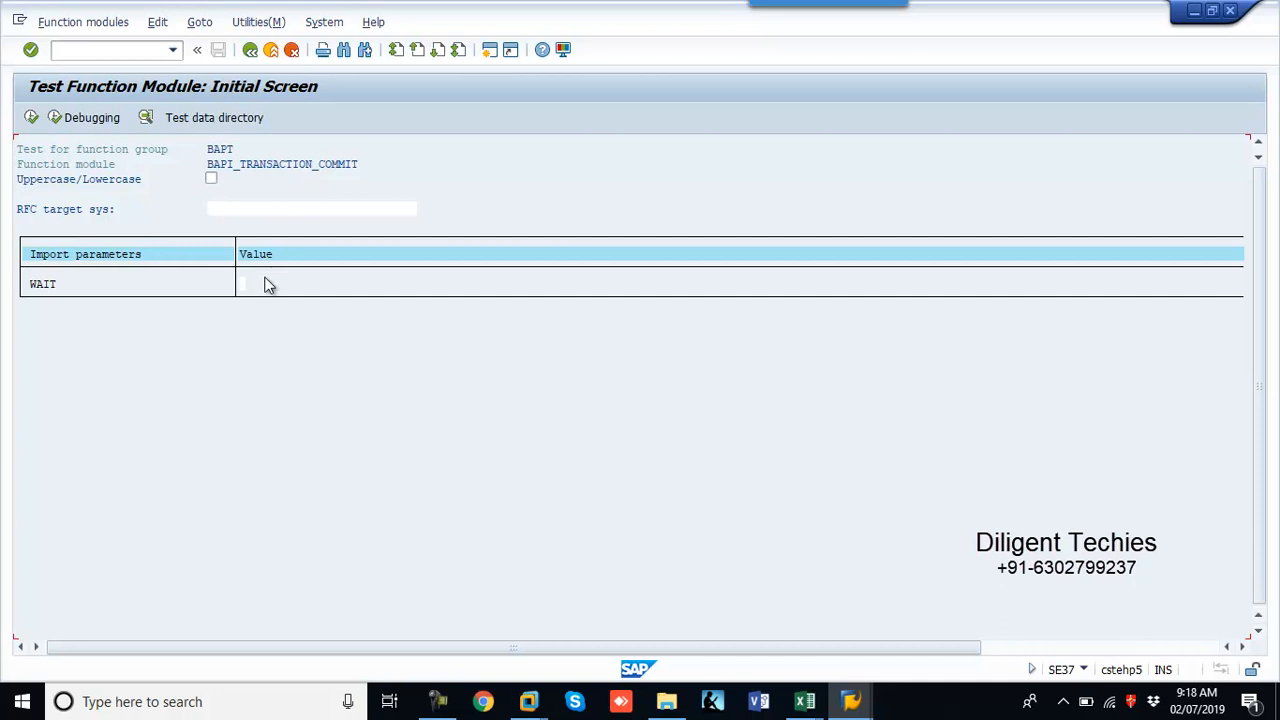
pyautogui.moveTo(349, 182)
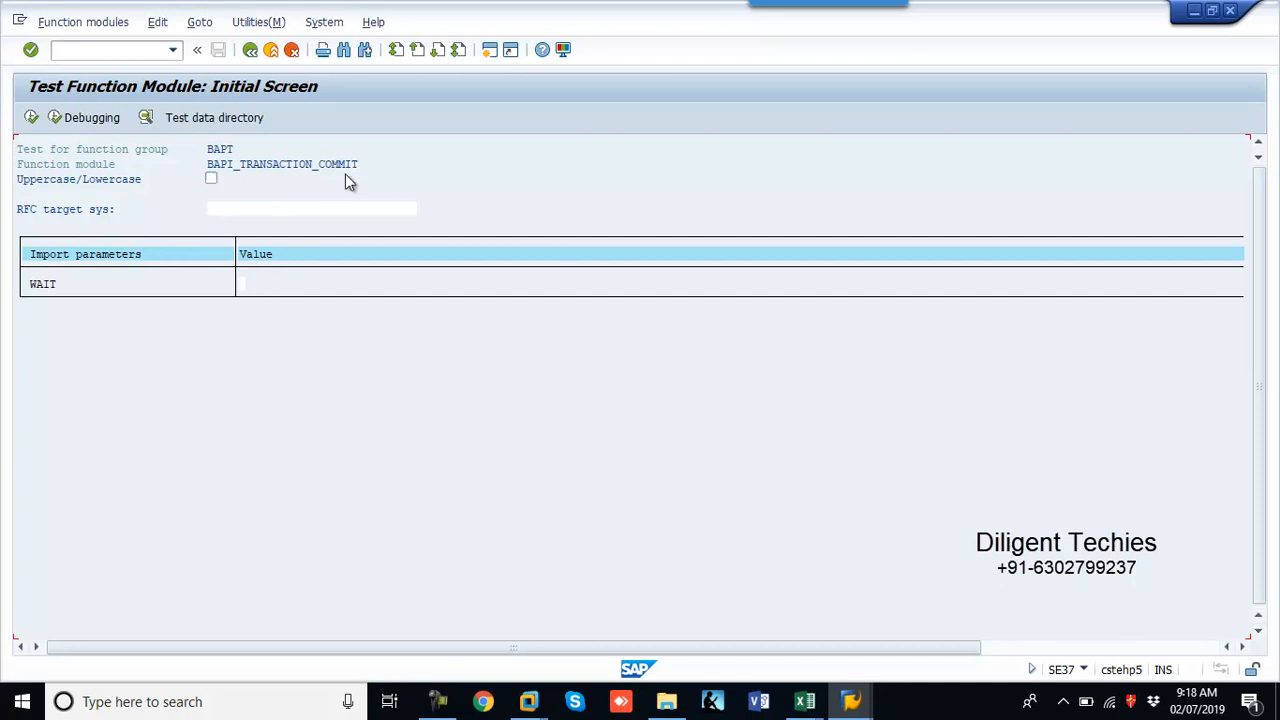
pyautogui.moveTo(253, 177)
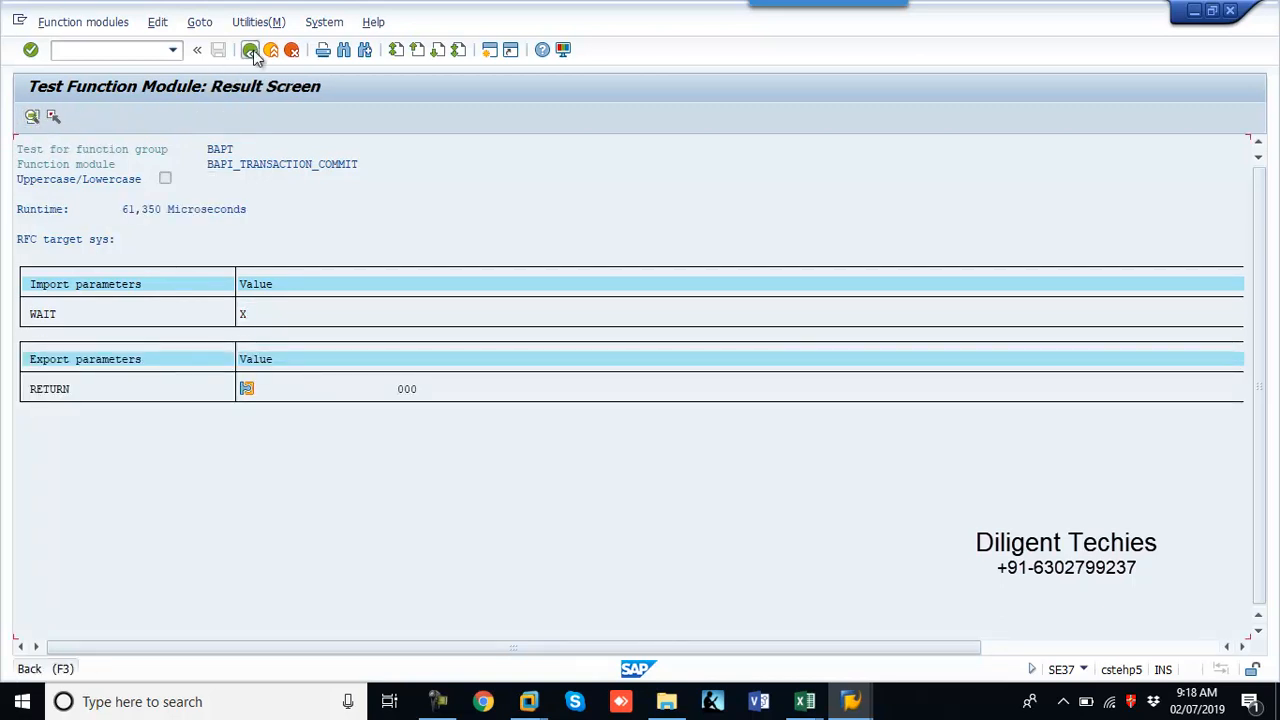
# - Leave the BAPI_TRANSACTION_COMMIT results after running it with WAIT set to X
pyautogui.click(250, 50)
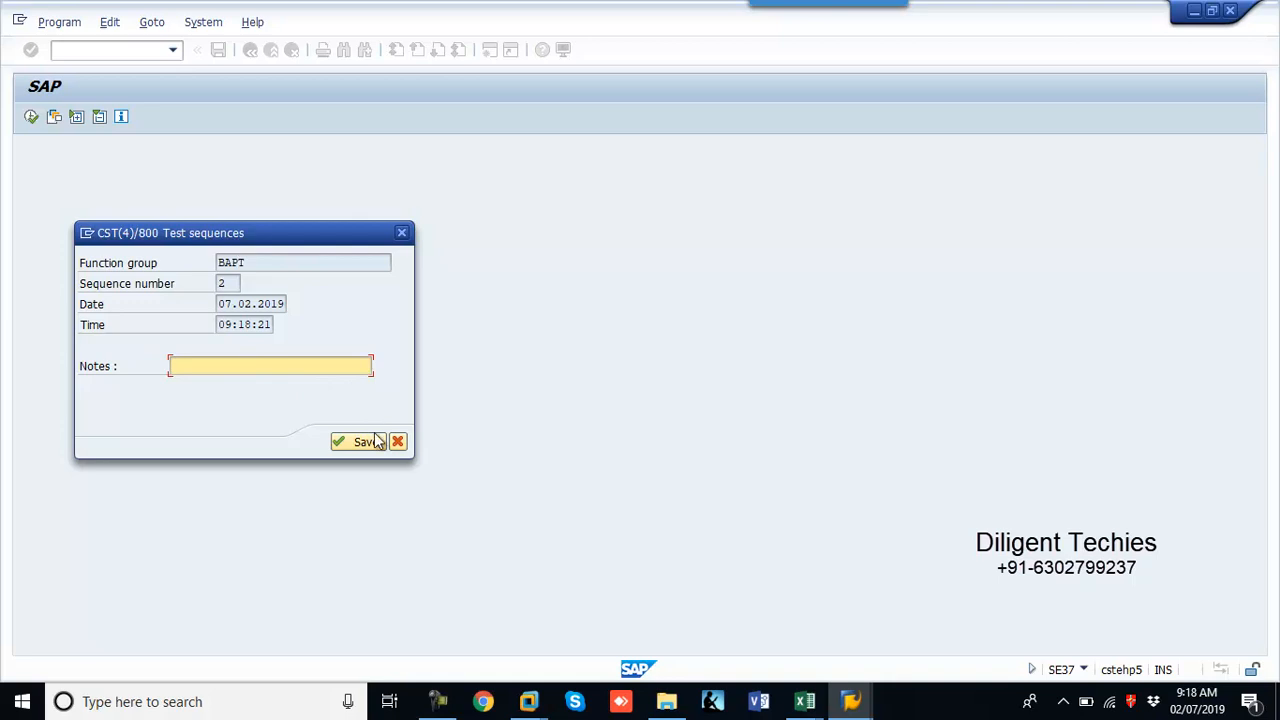
# - Save test sequence 2 with the note TESTI and enter /nKS03 in the command field
pyautogui.write('TESTI')
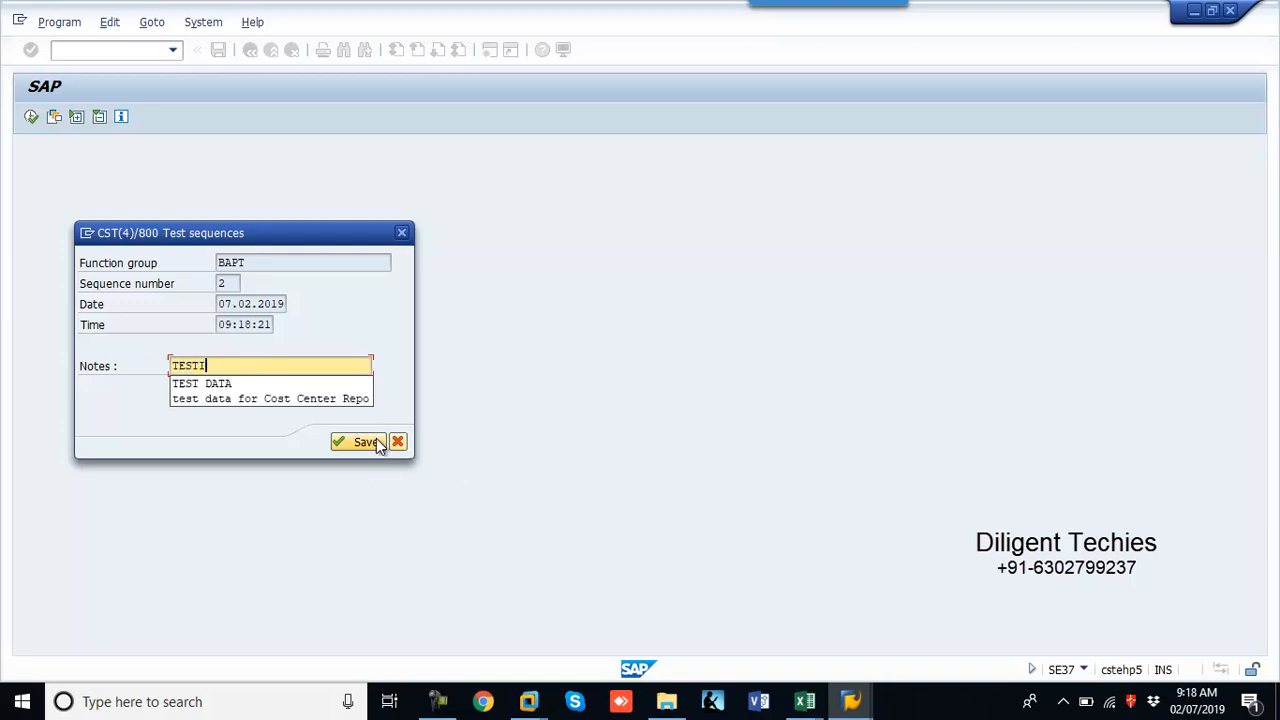
pyautogui.click(360, 442)
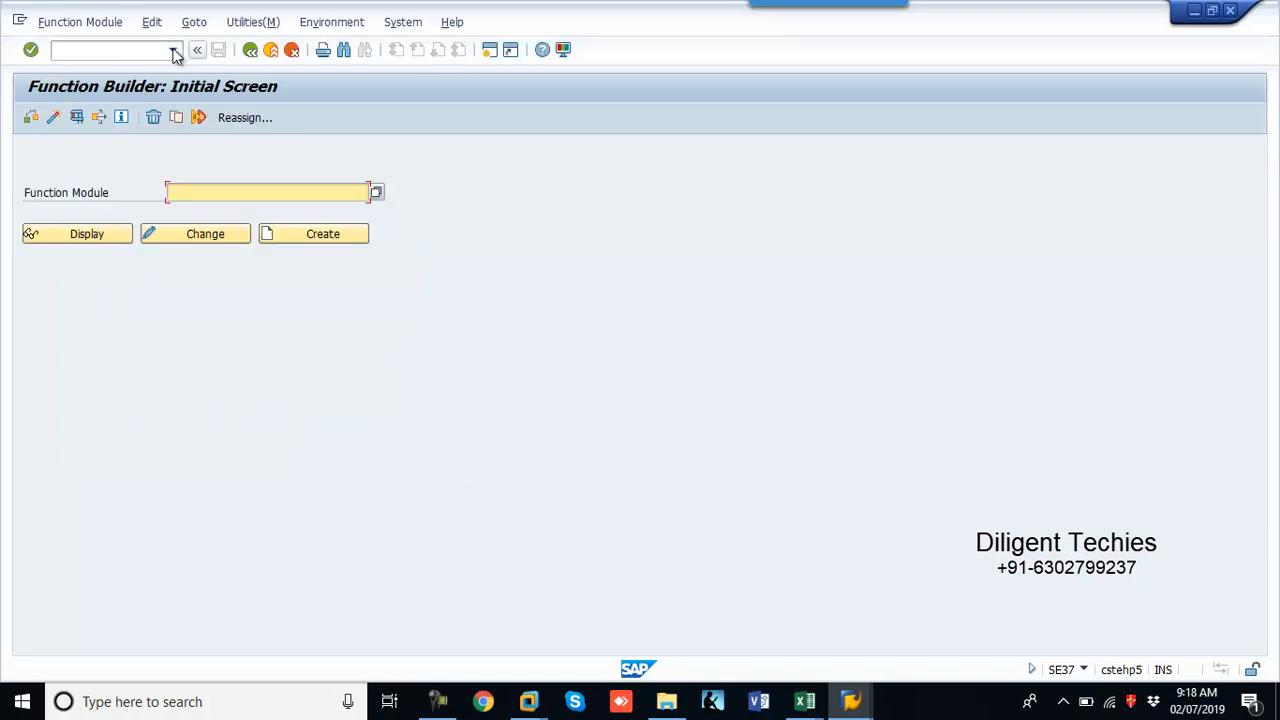
pyautogui.write('/NK')
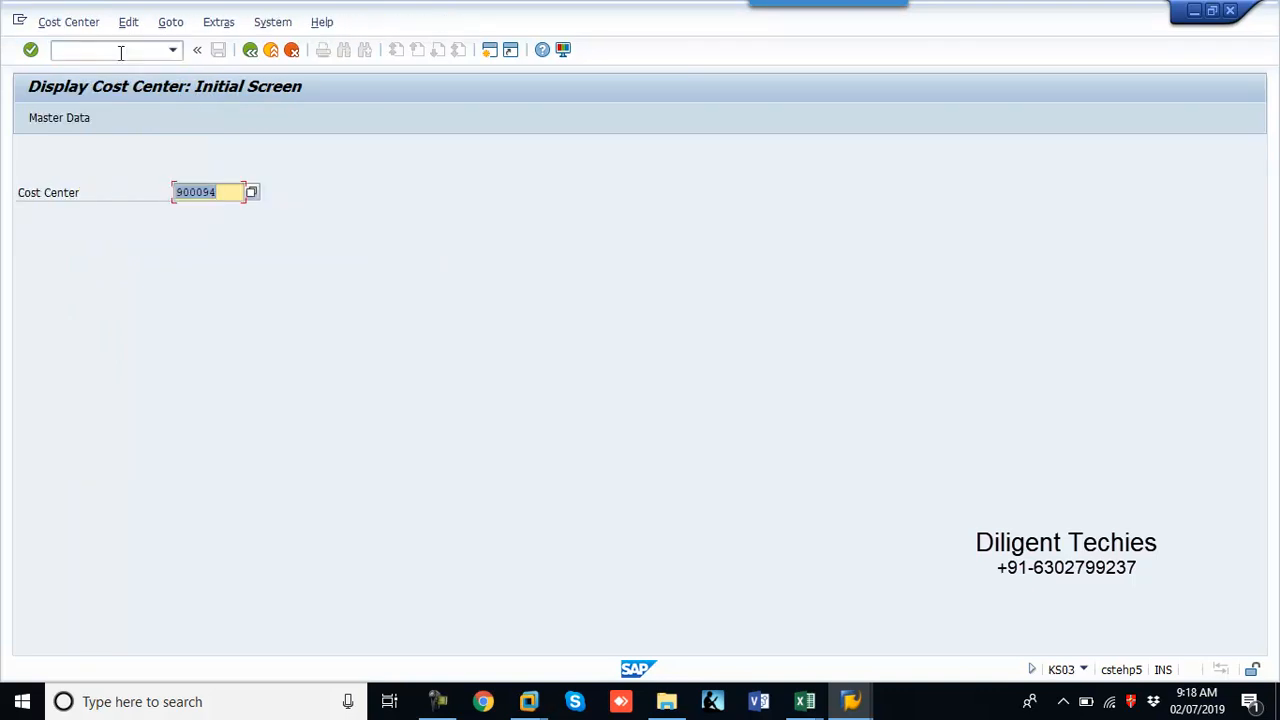
# - Display cost center 900094, showing PRODUCT COST CENT., controlling area 8888 and profit center CARCASE
pyautogui.press('Enter')
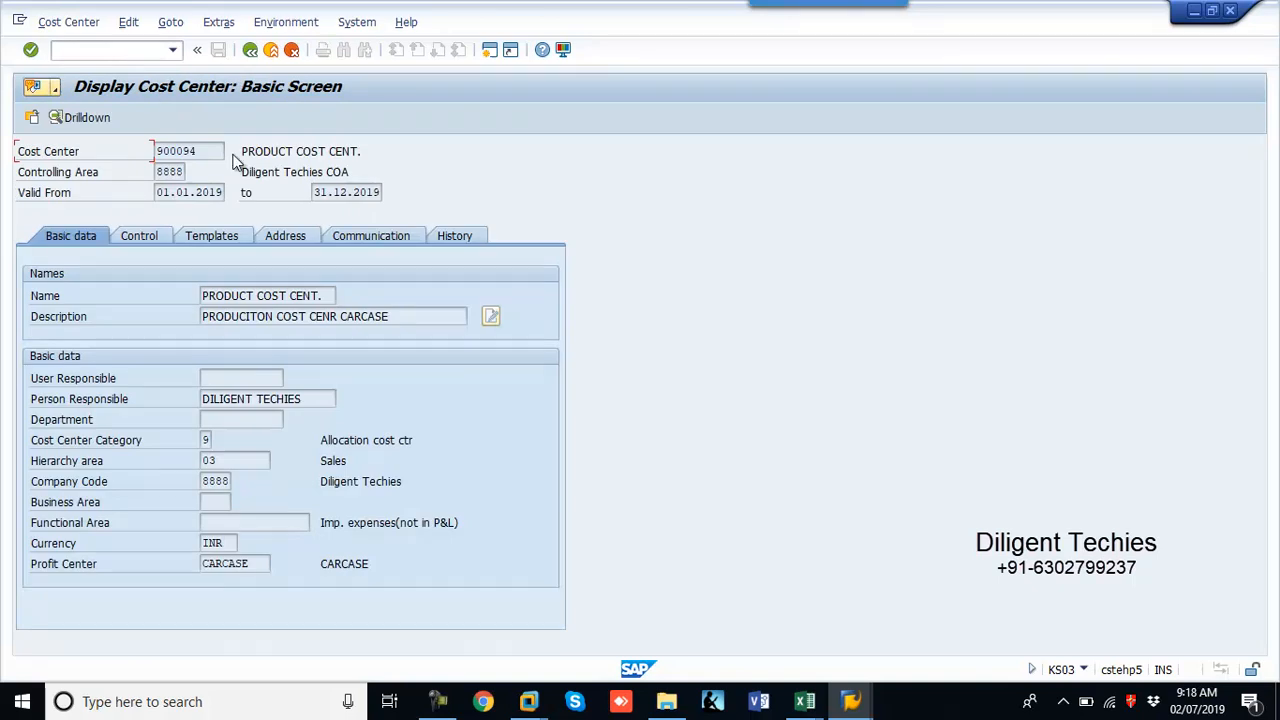